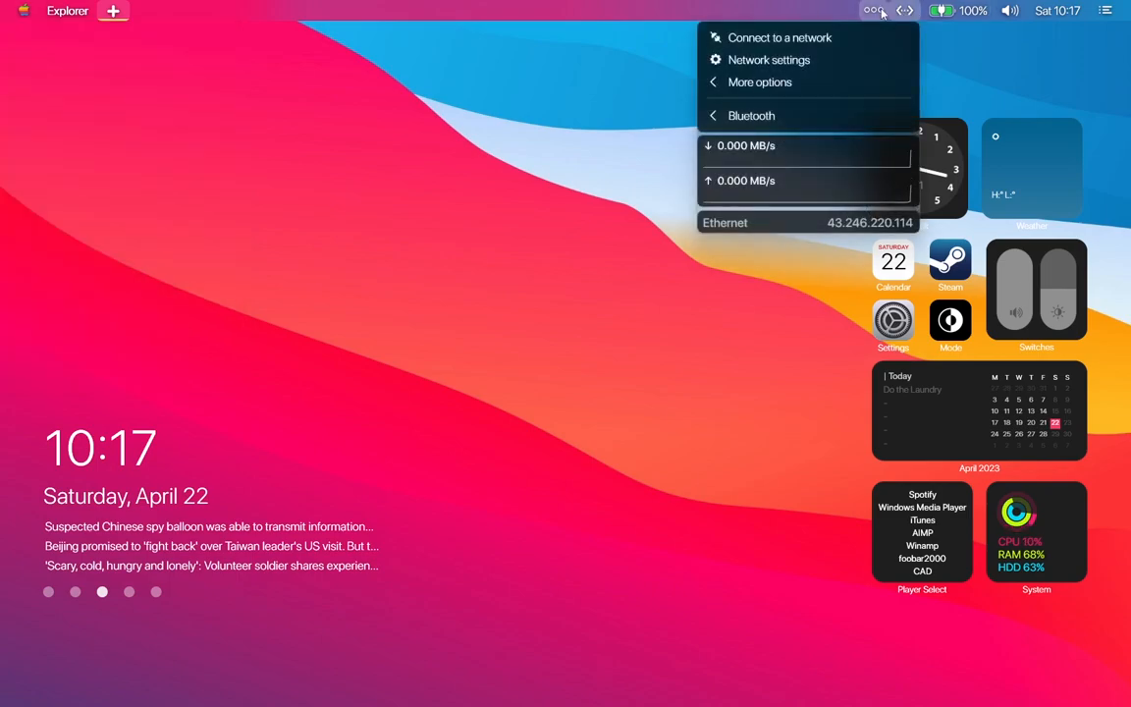
- Close the network panel and tidy the open panels before bringing up the browser
click(941, 12)
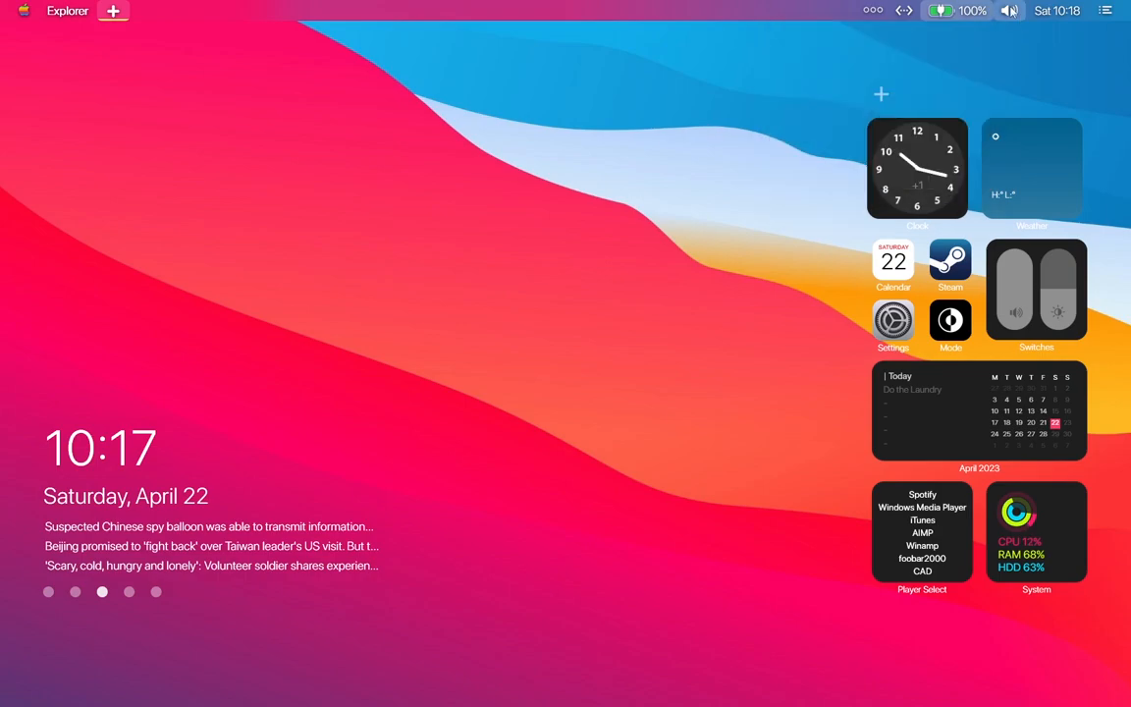
click(1010, 12)
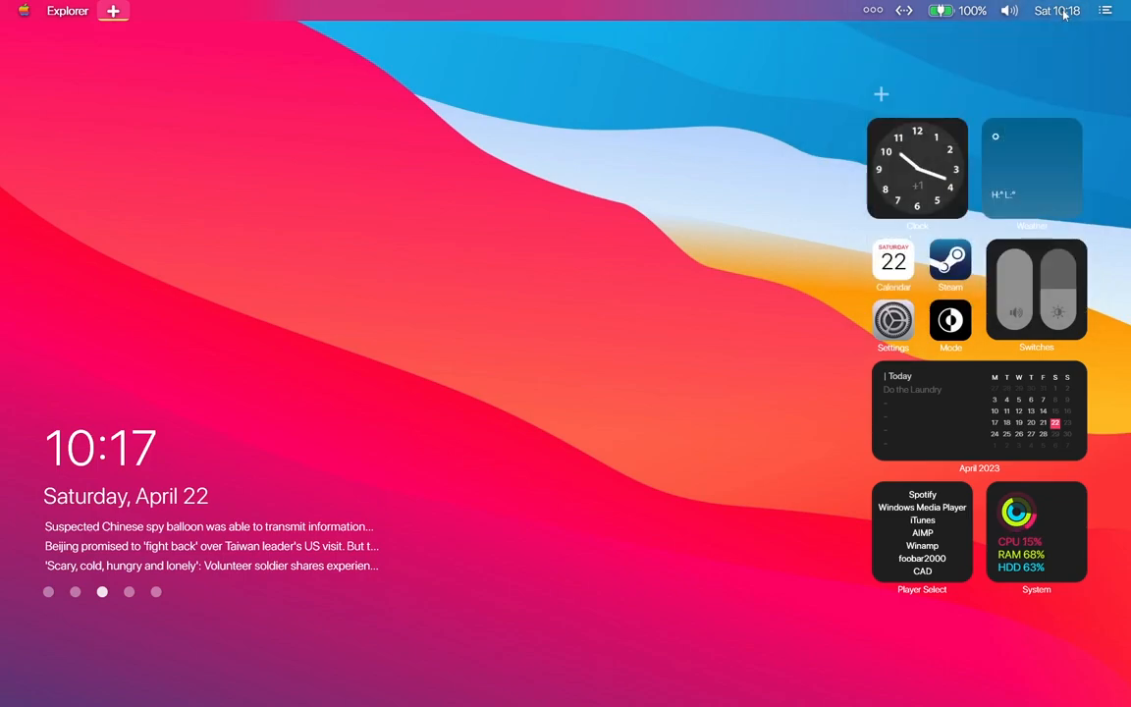
click(1057, 12)
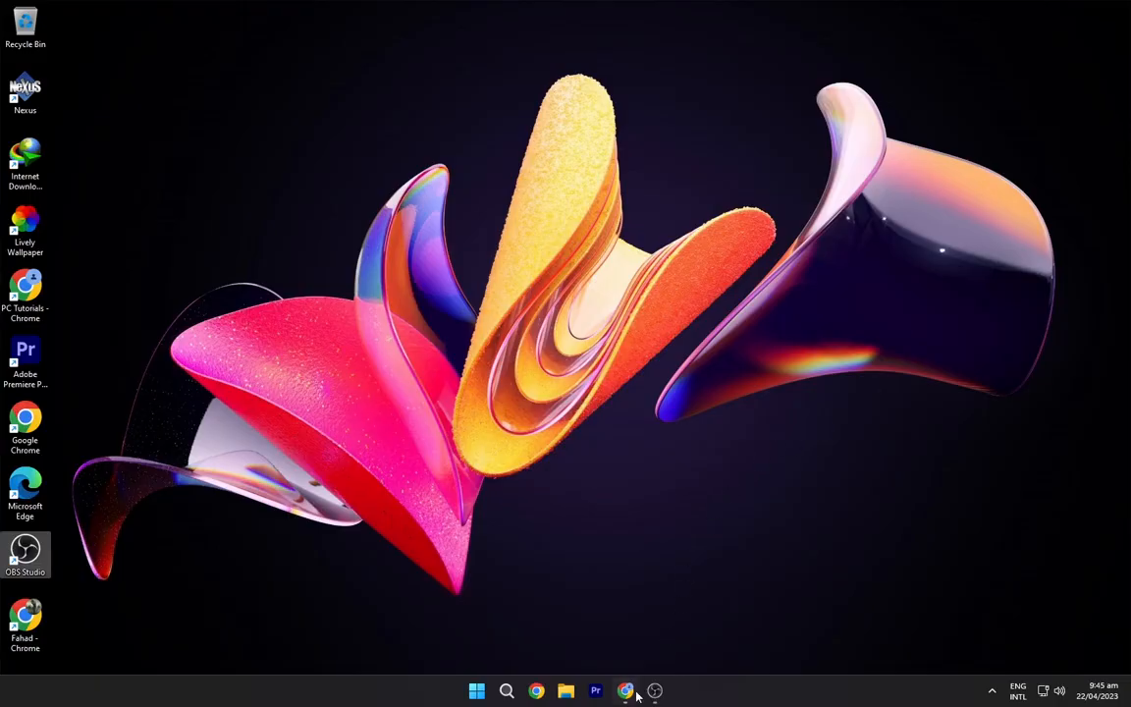
- Download the macOS Big Sur wallpaper (peakpx.jpg) from the Peakpx page in Chrome, dismissing the ad
click(625, 692)
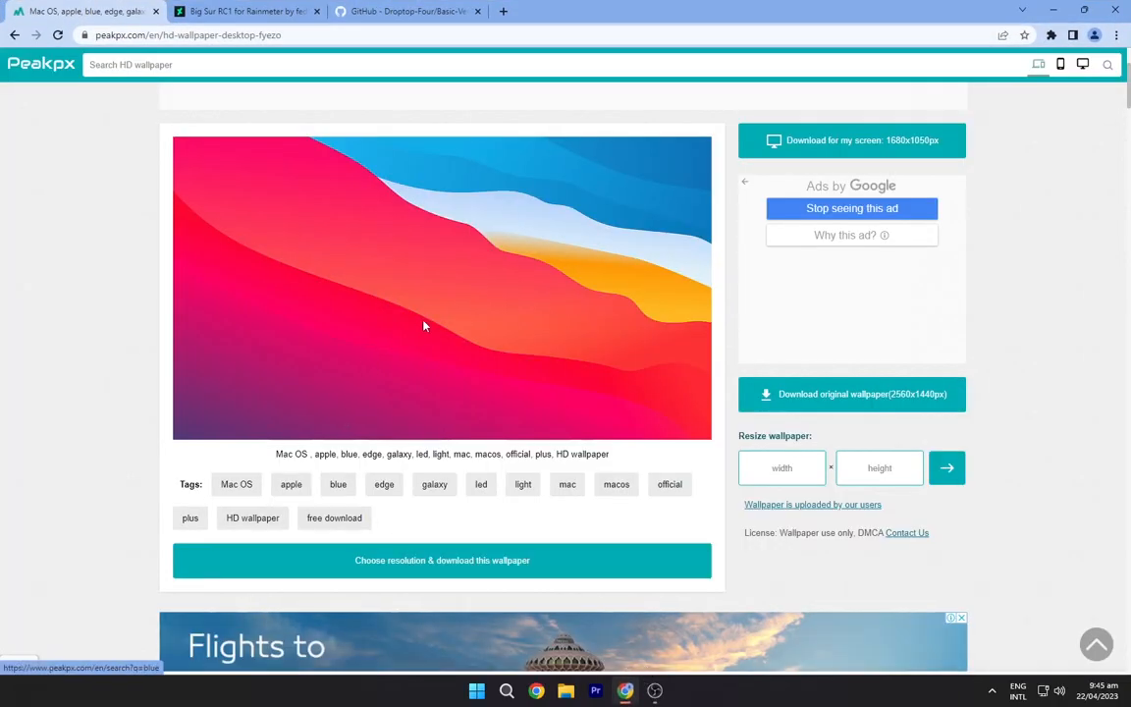
mouse_move(742, 188)
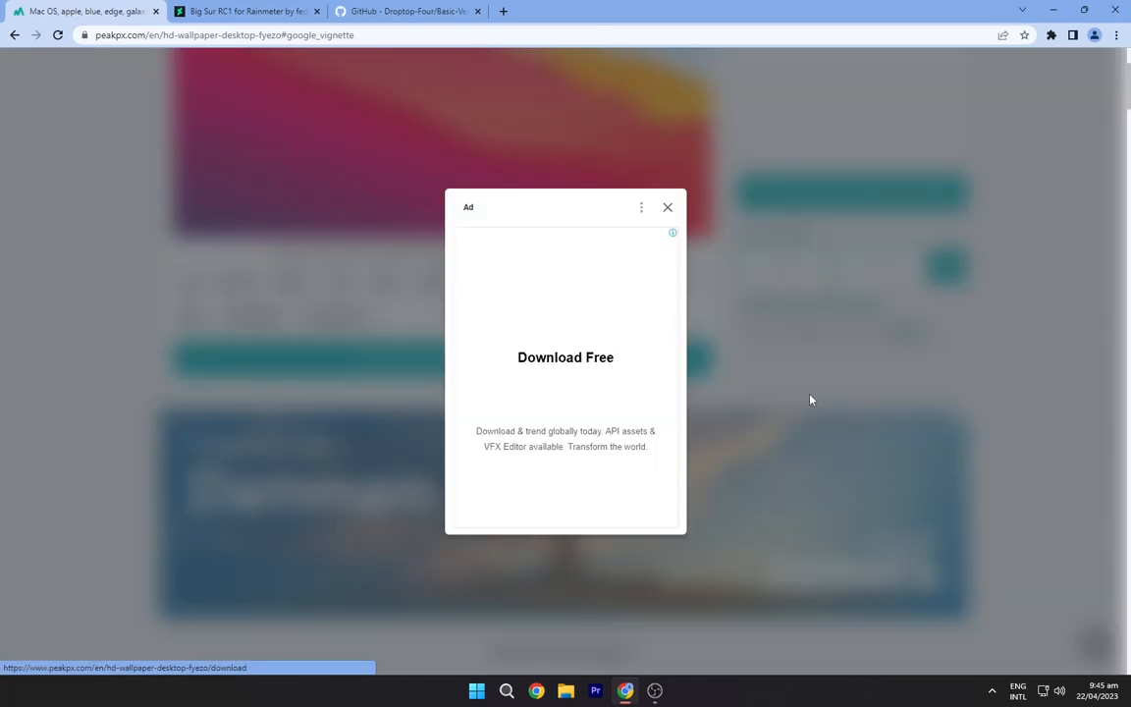
click(668, 208)
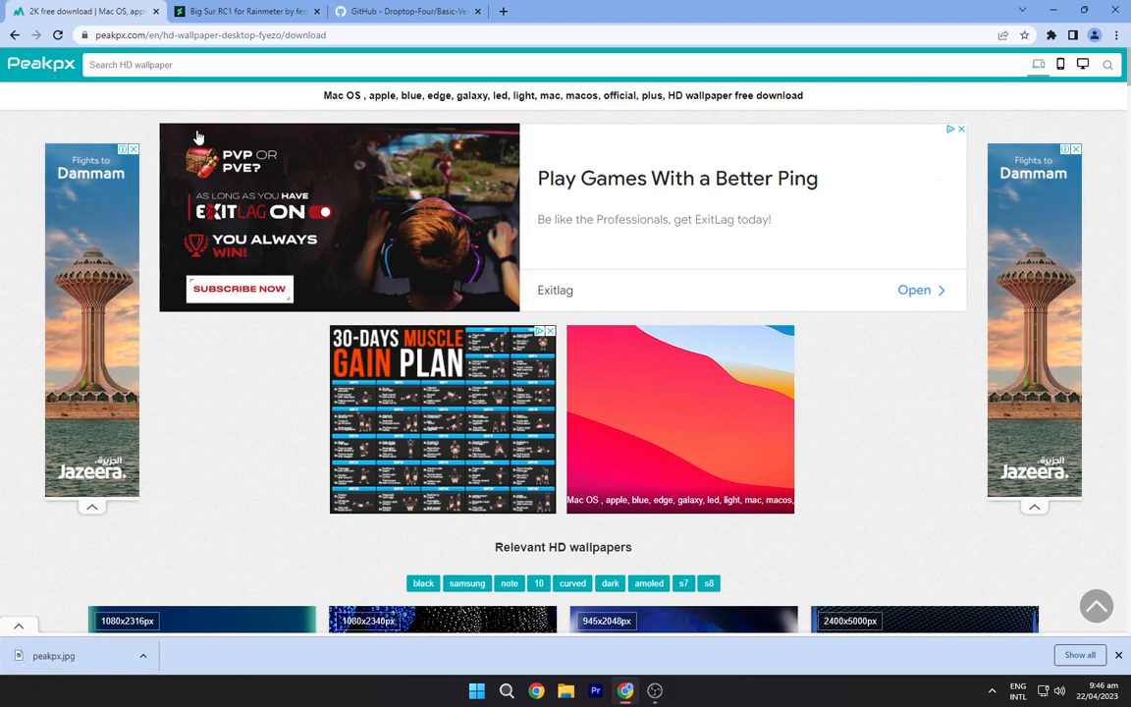
- Download the Big Sur RC1 for Rainmeter skin zip from DeviantArt, then move to the Droptop repository page
click(246, 12)
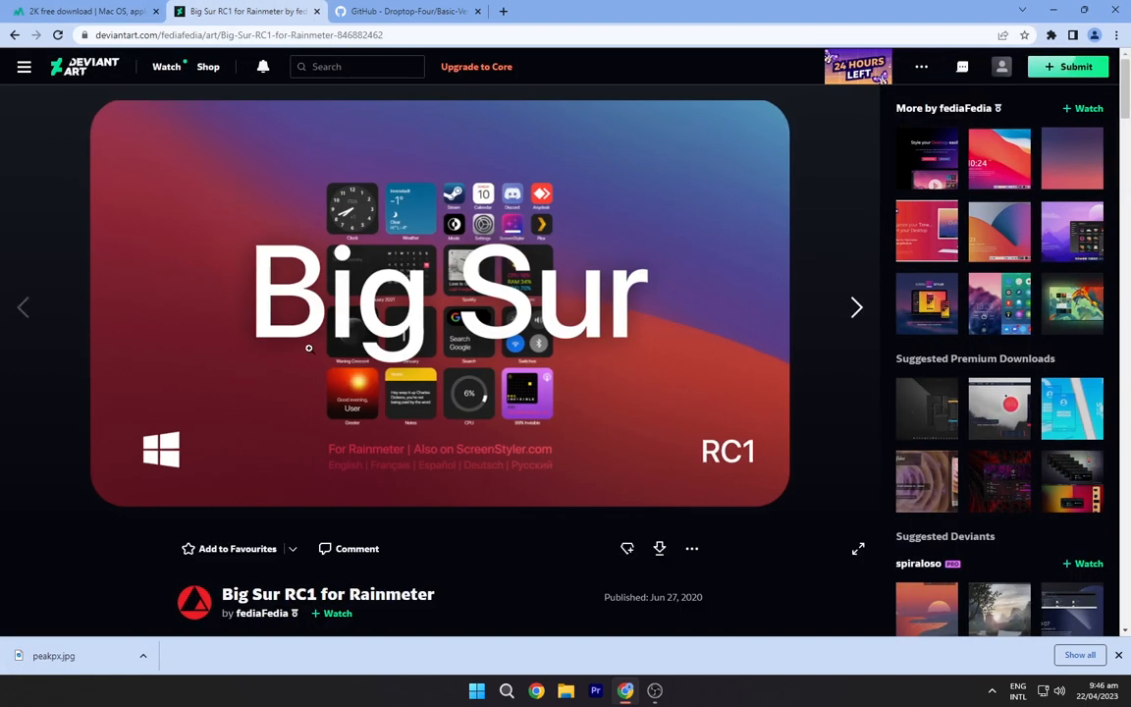
scroll(down, 3)
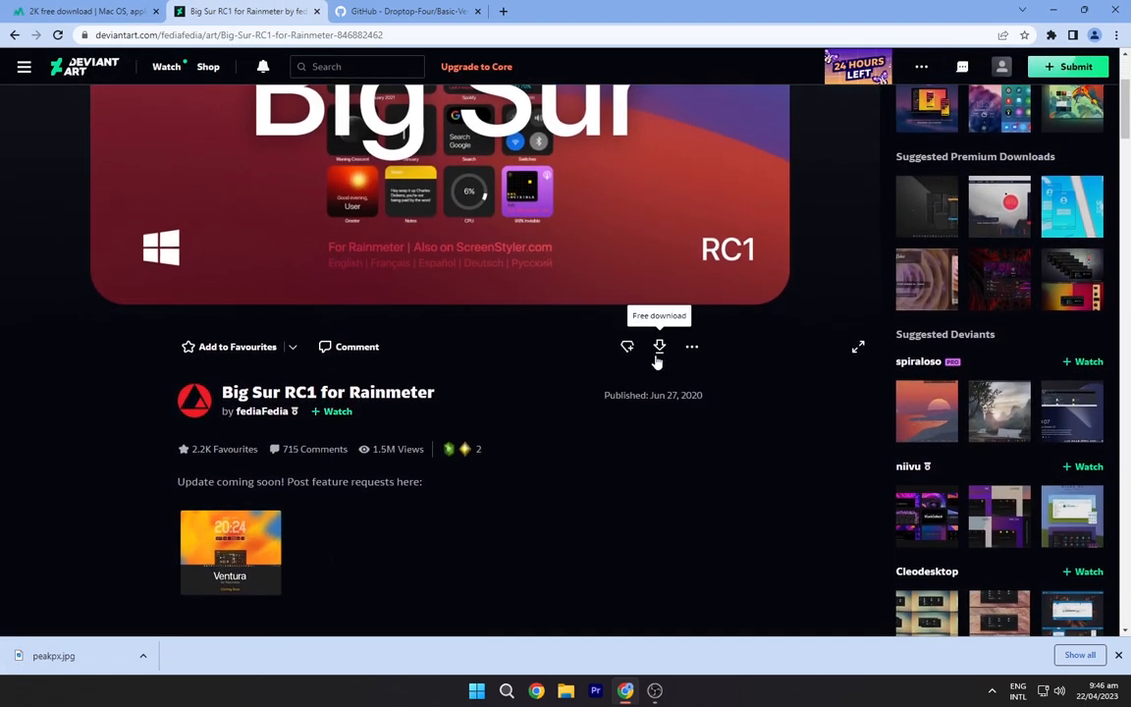
click(660, 346)
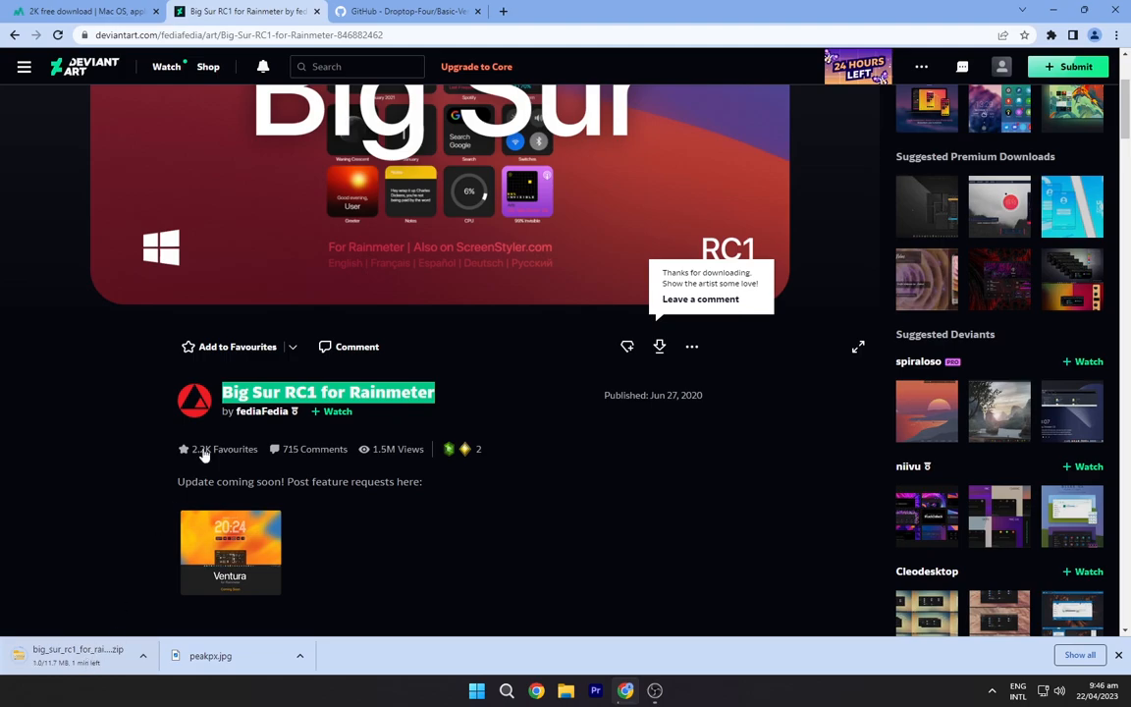
click(409, 12)
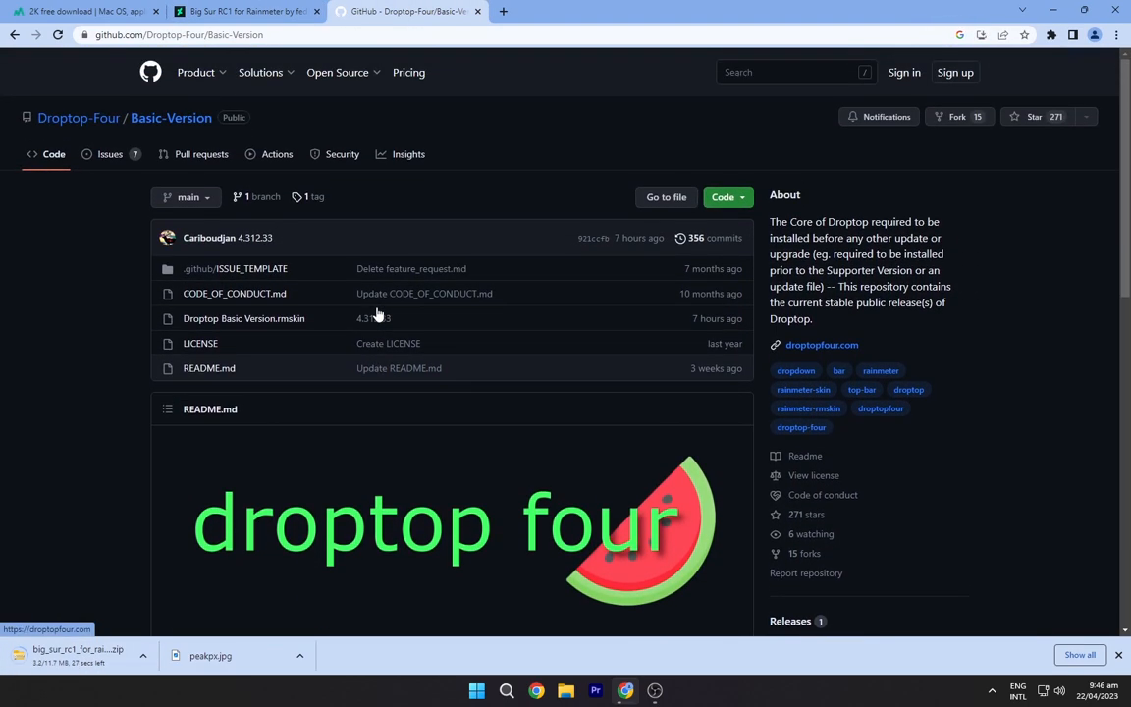
- Download the latest Droptop (Basic Version) release from the GitHub Releases section
scroll(down, 3)
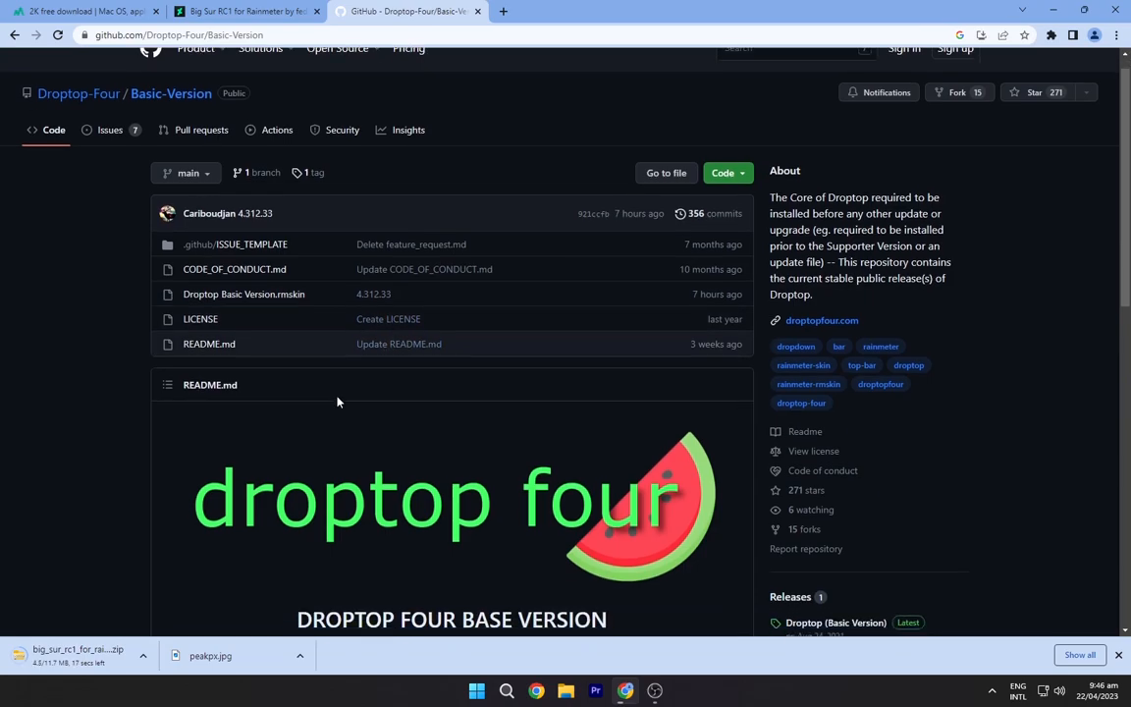
scroll(down, 3)
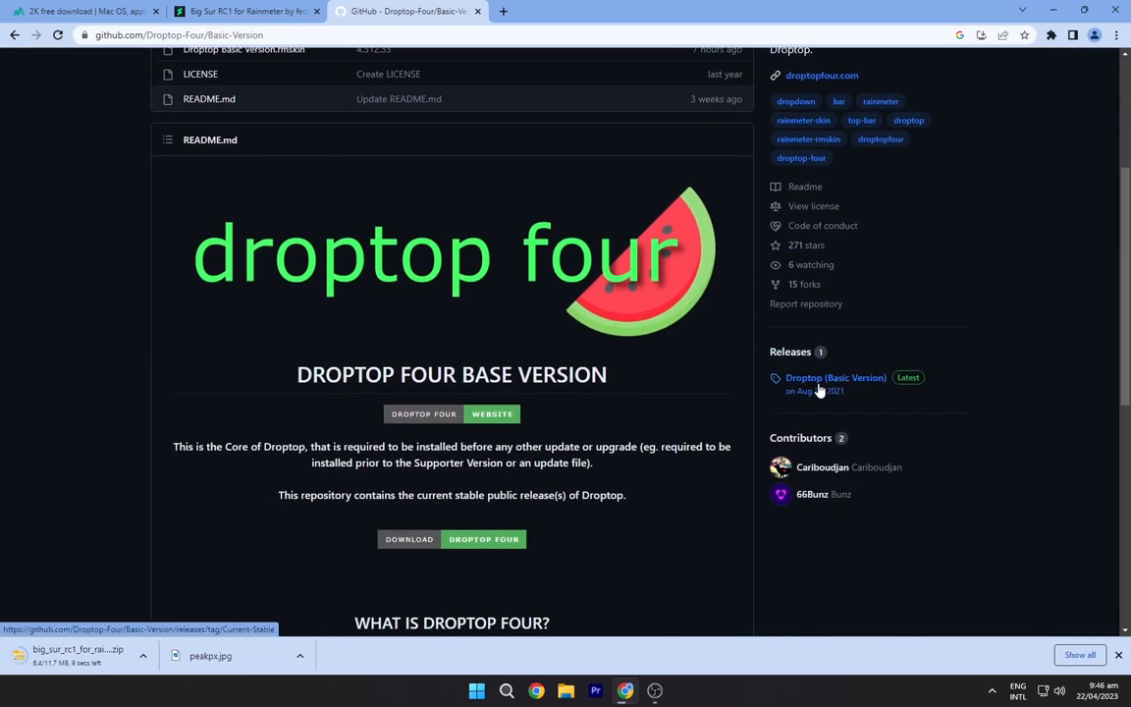
click(837, 377)
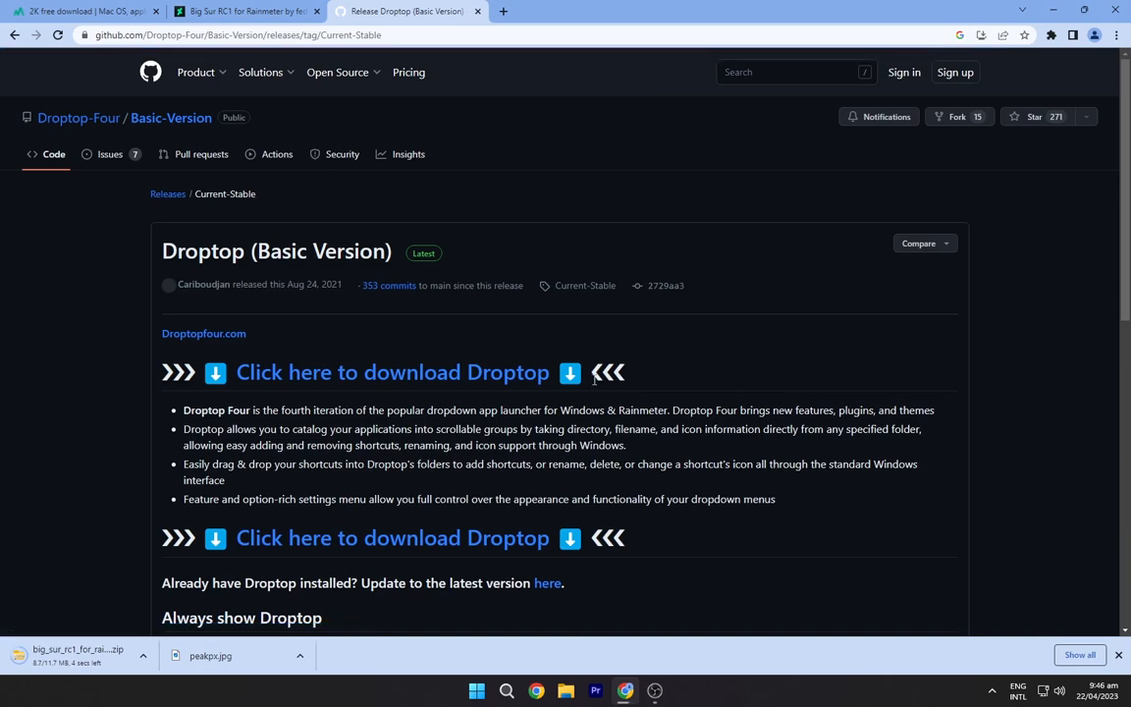
scroll(down, 3)
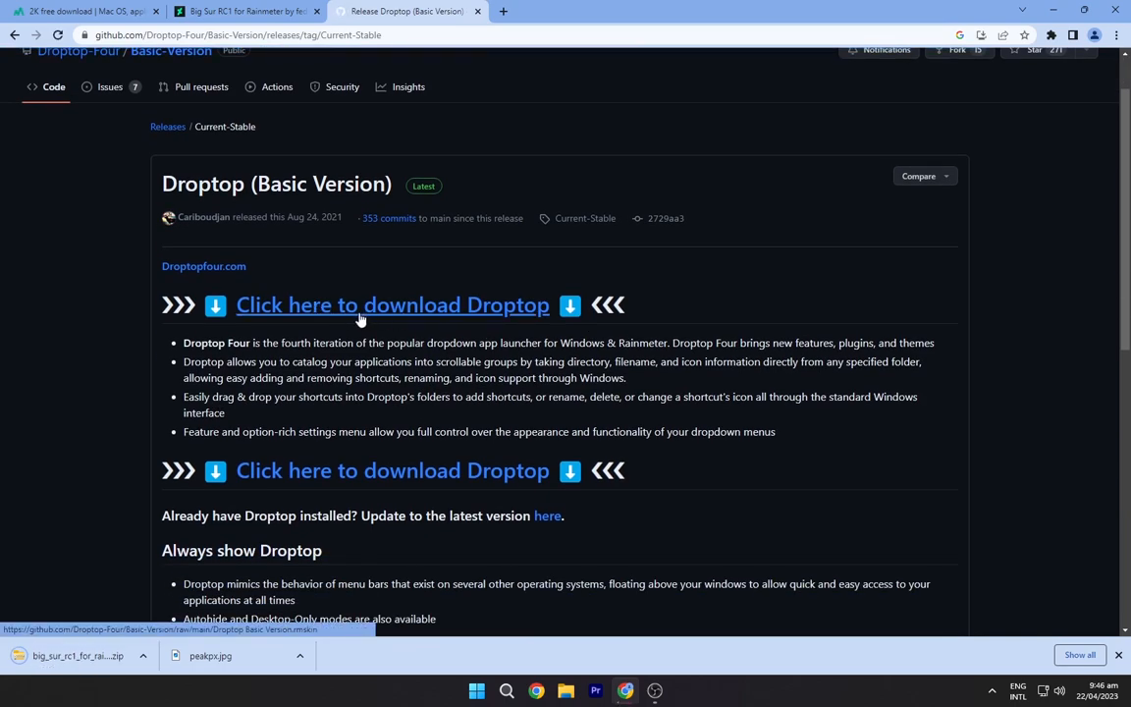
click(392, 304)
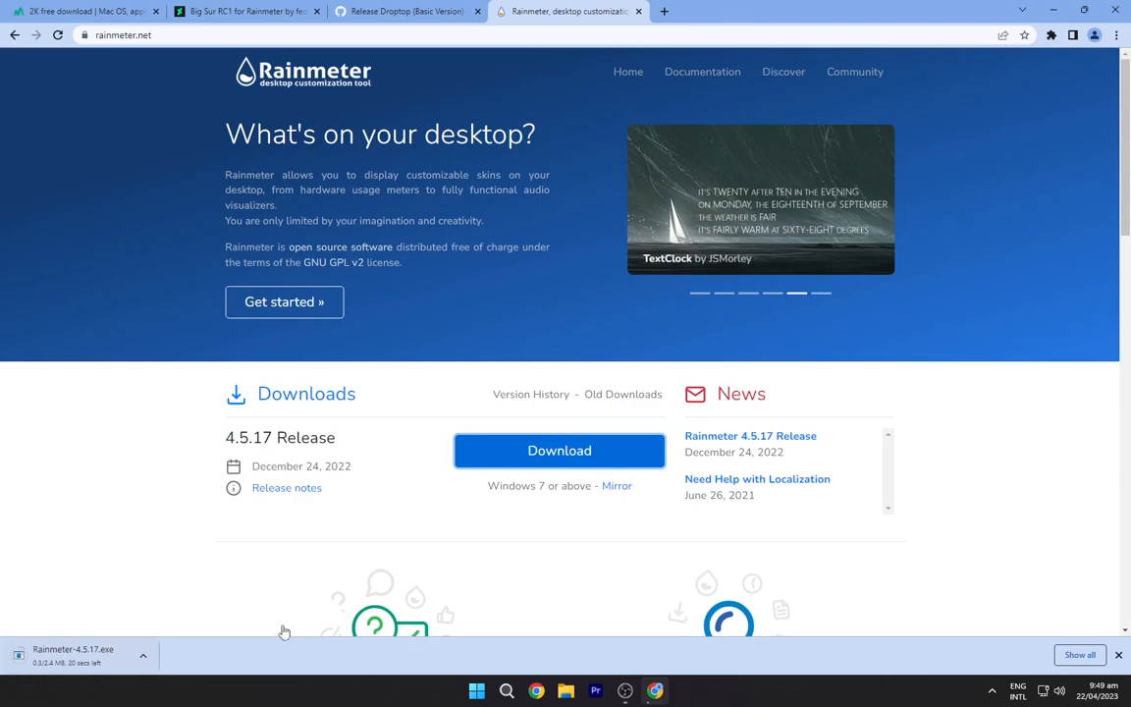
mouse_move(765, 391)
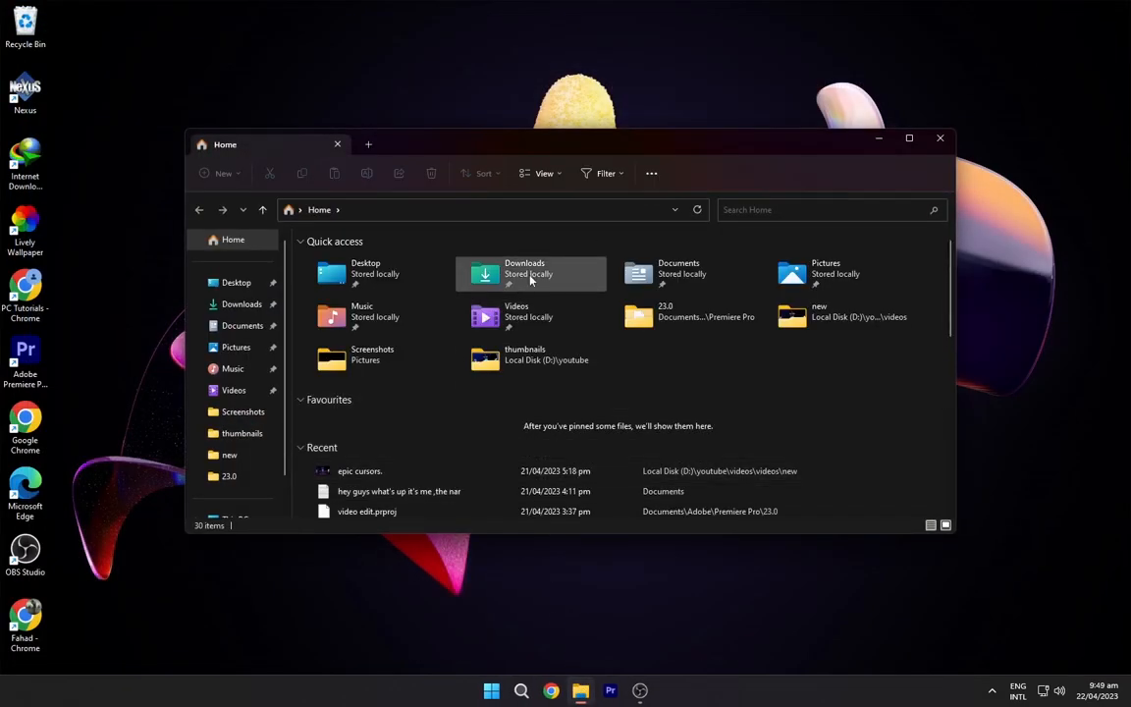
- Set peakpx.jpg as the desktop background and make the taskbar hide automatically in Taskbar settings
right_click(554, 284)
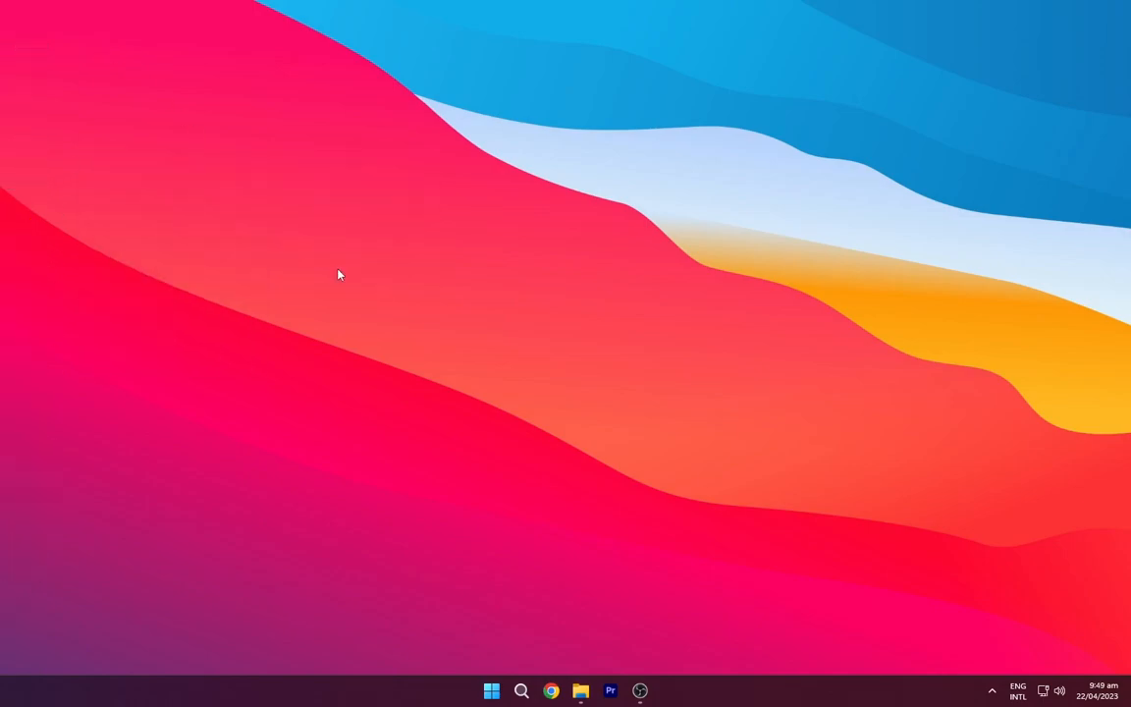
right_click(684, 692)
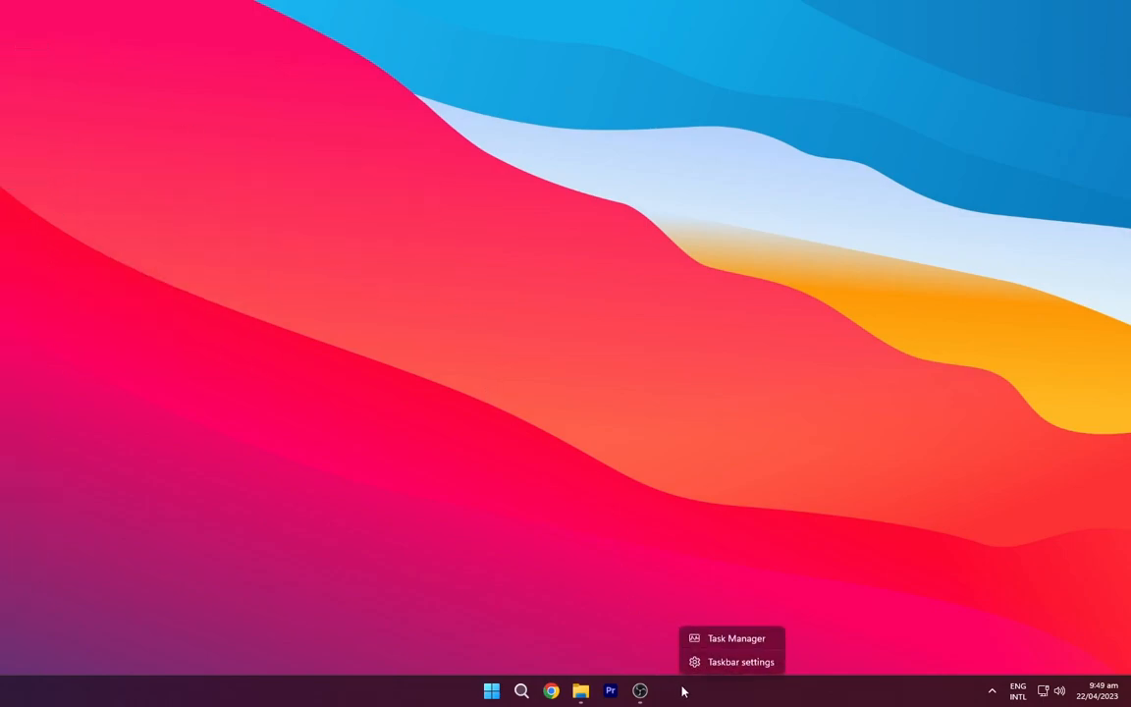
click(743, 660)
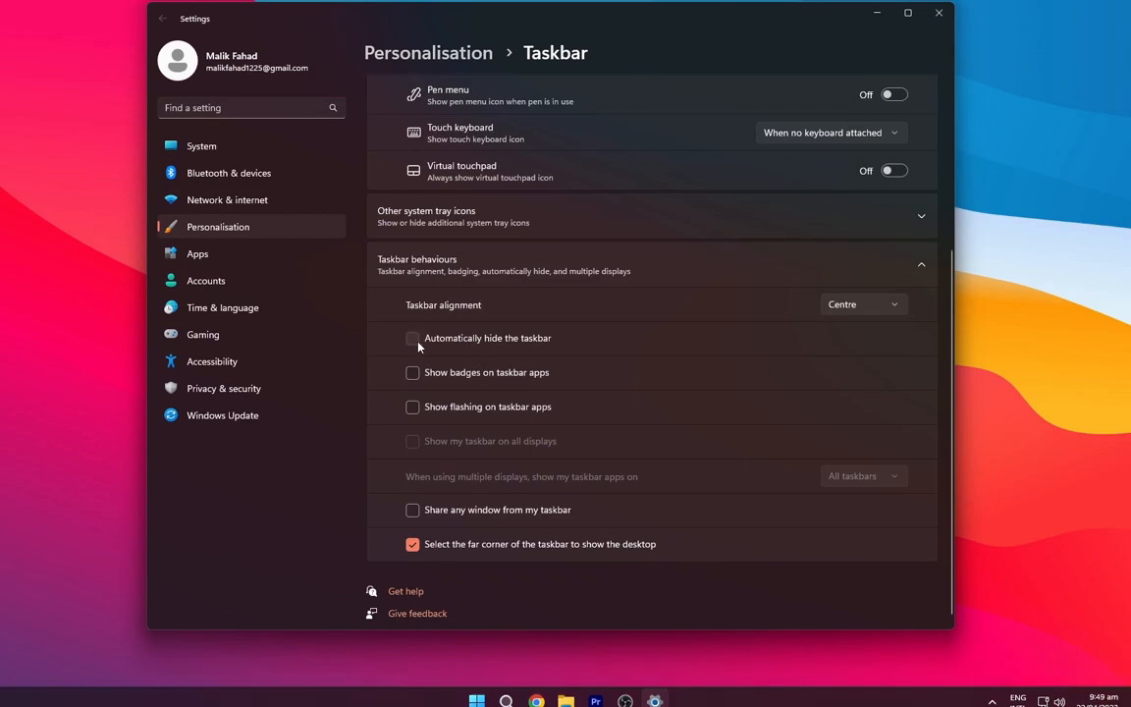
click(412, 338)
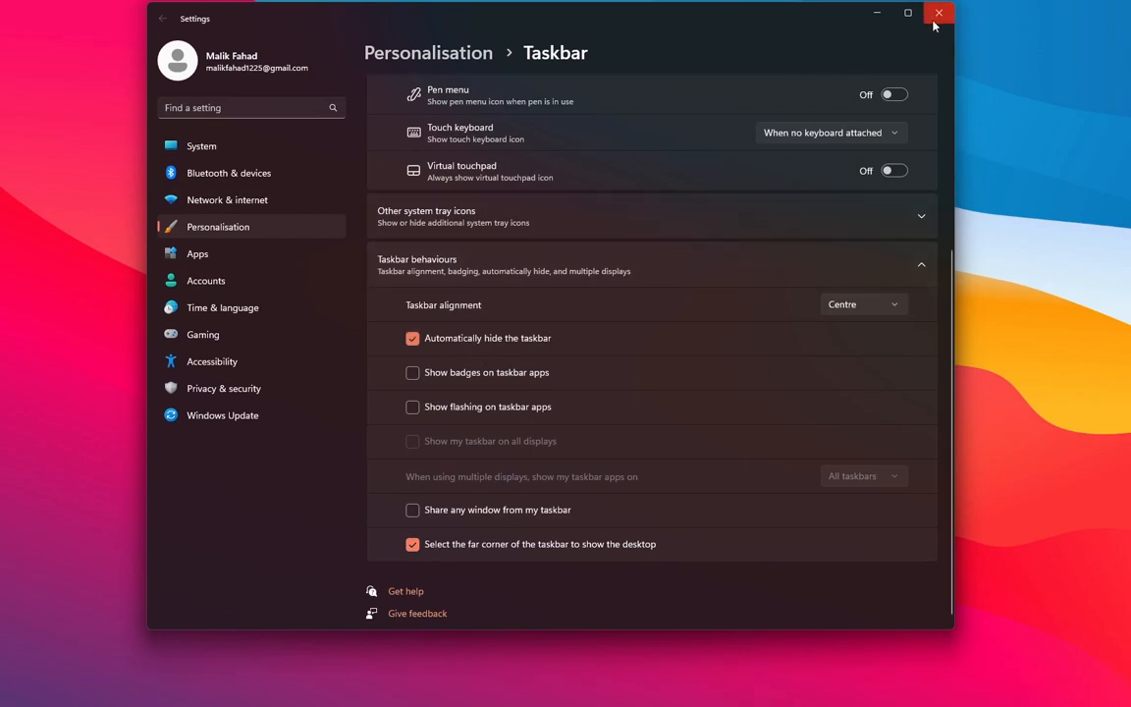
- Install and launch Rainmeter 4.5.17 from the downloaded installer, then unload the default illustro System widget
click(938, 11)
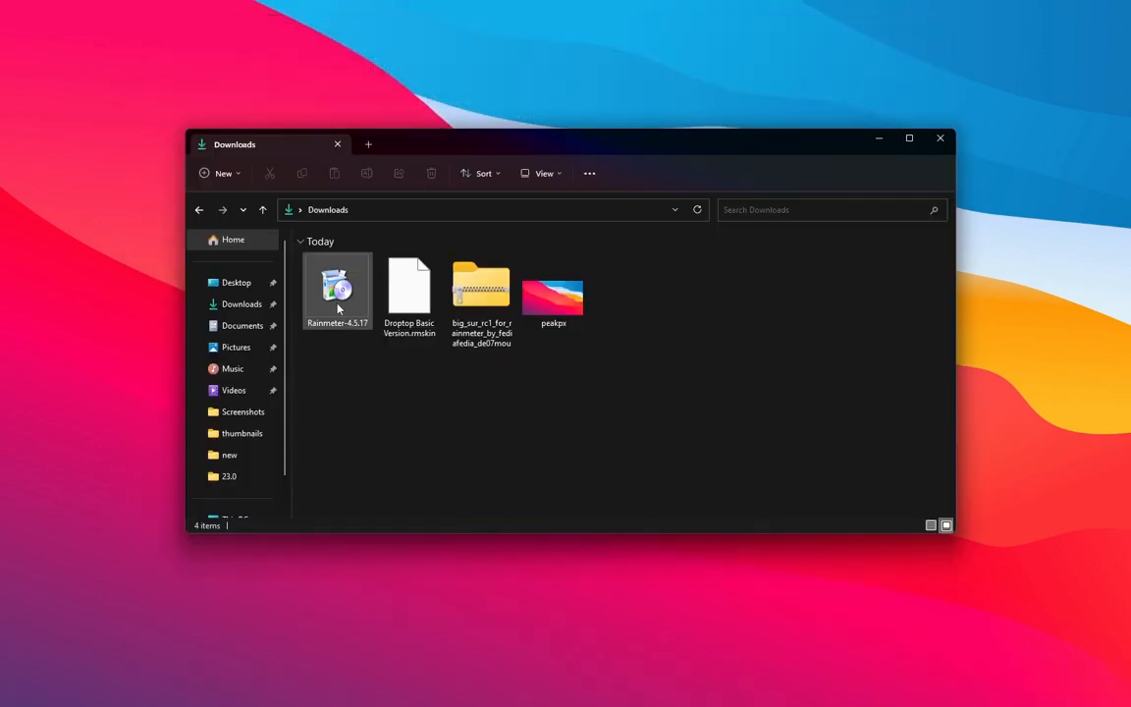
right_click(338, 287)
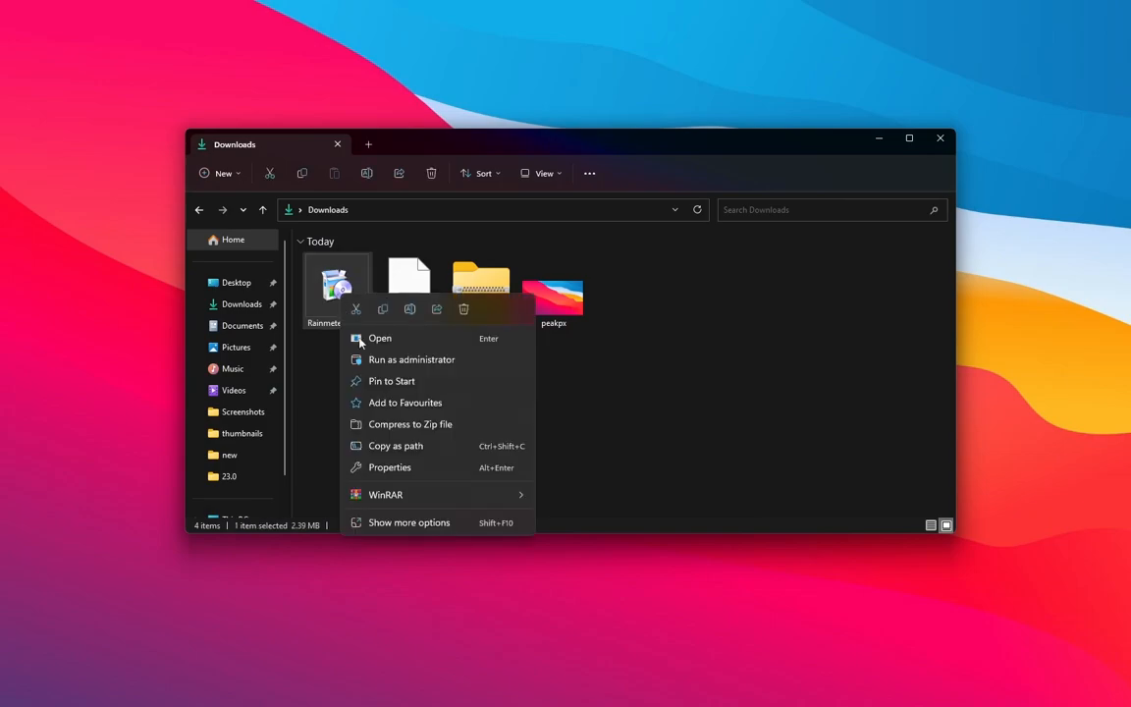
click(381, 338)
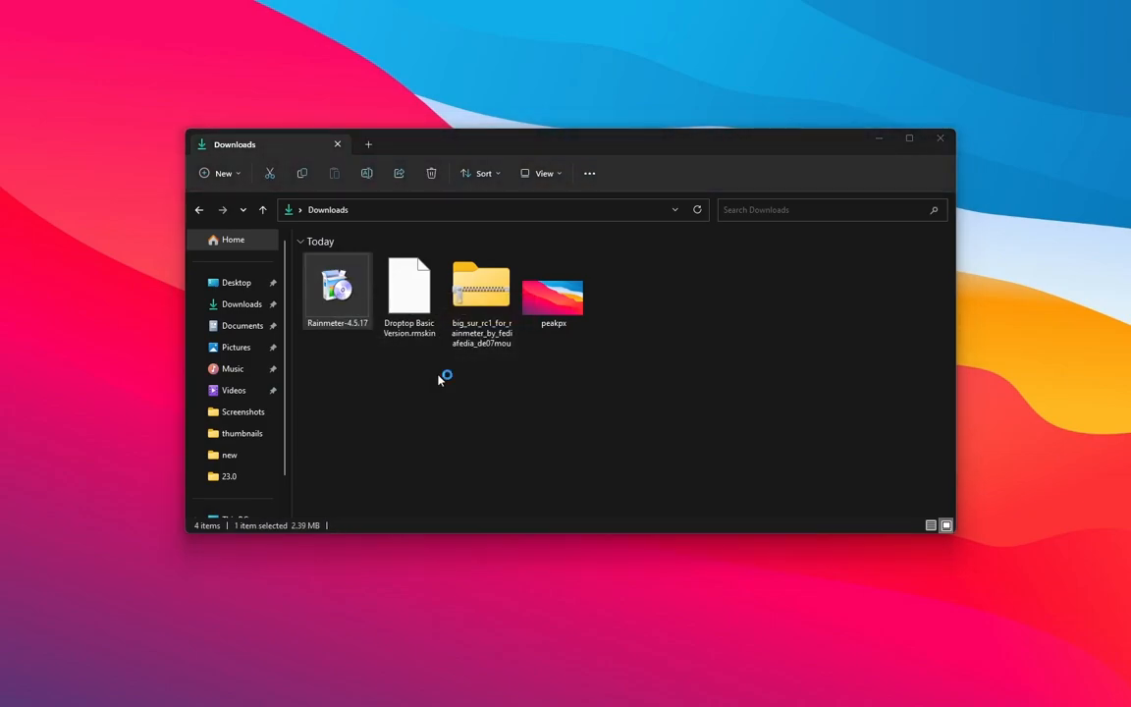
double_click(337, 287)
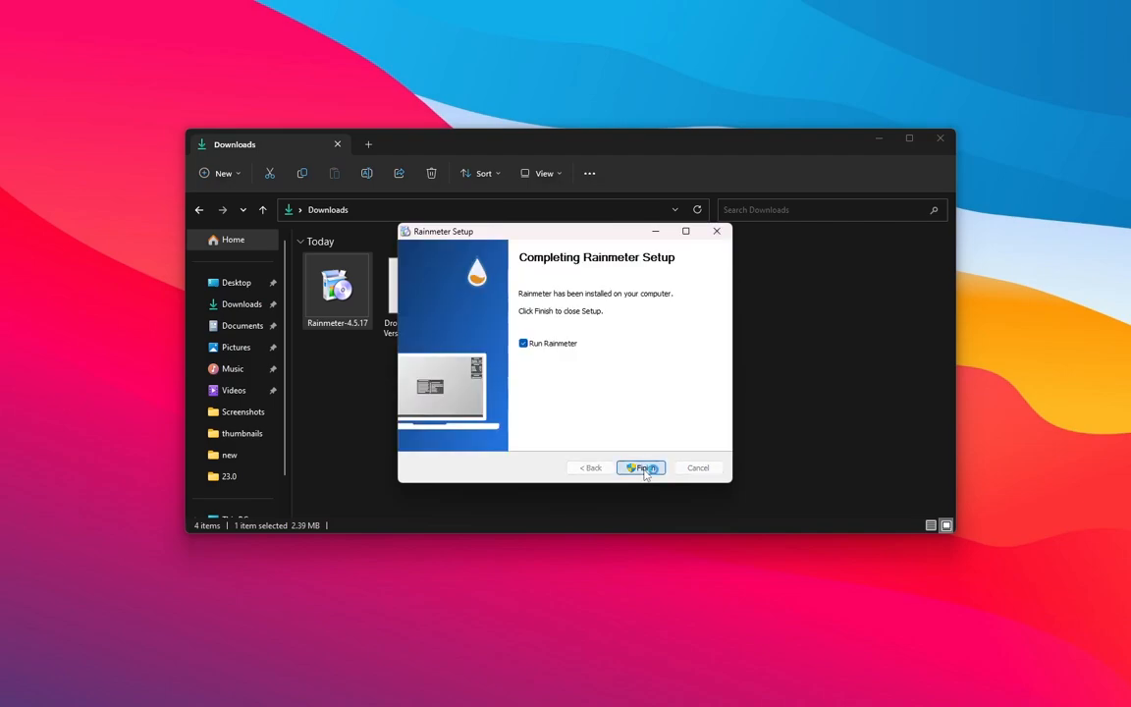
click(641, 468)
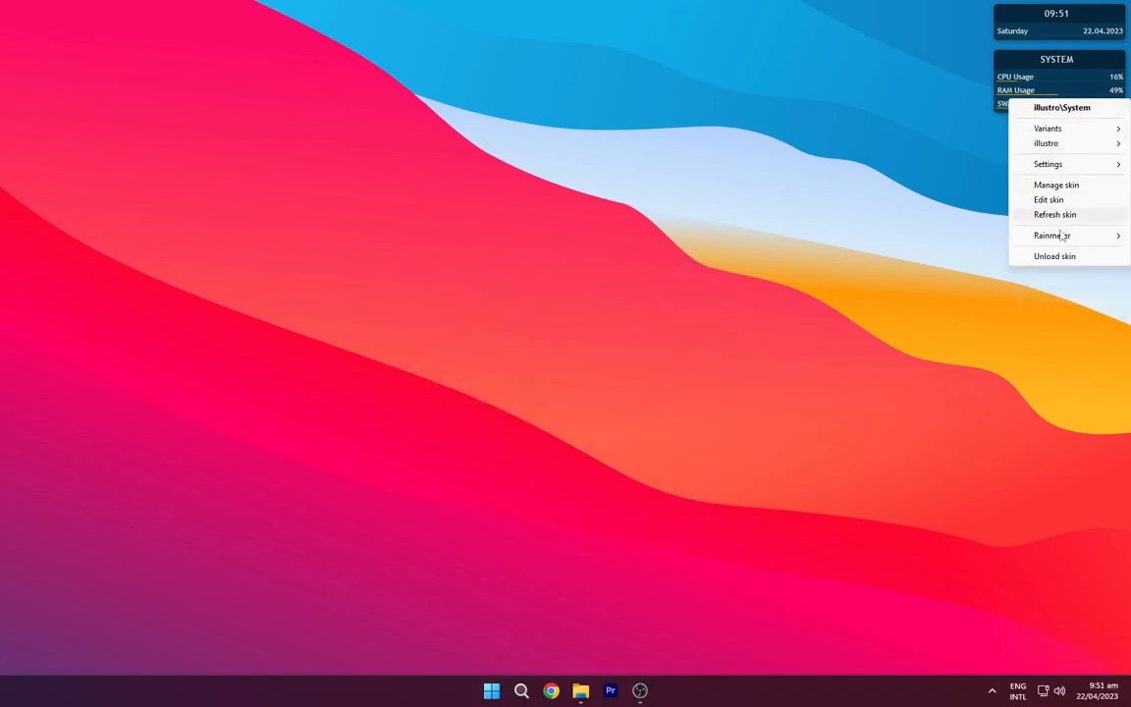
click(1055, 256)
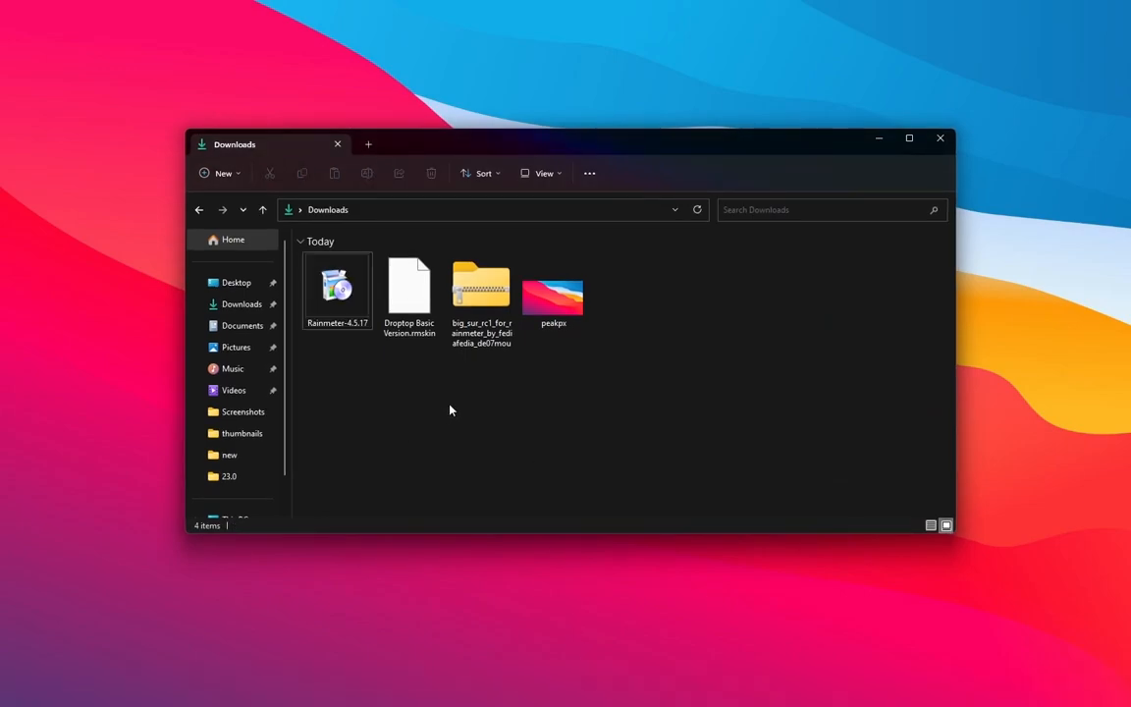
- Extract the Big Sur RC1 skin zip into its own folder in Downloads and remove the original archive
right_click(481, 291)
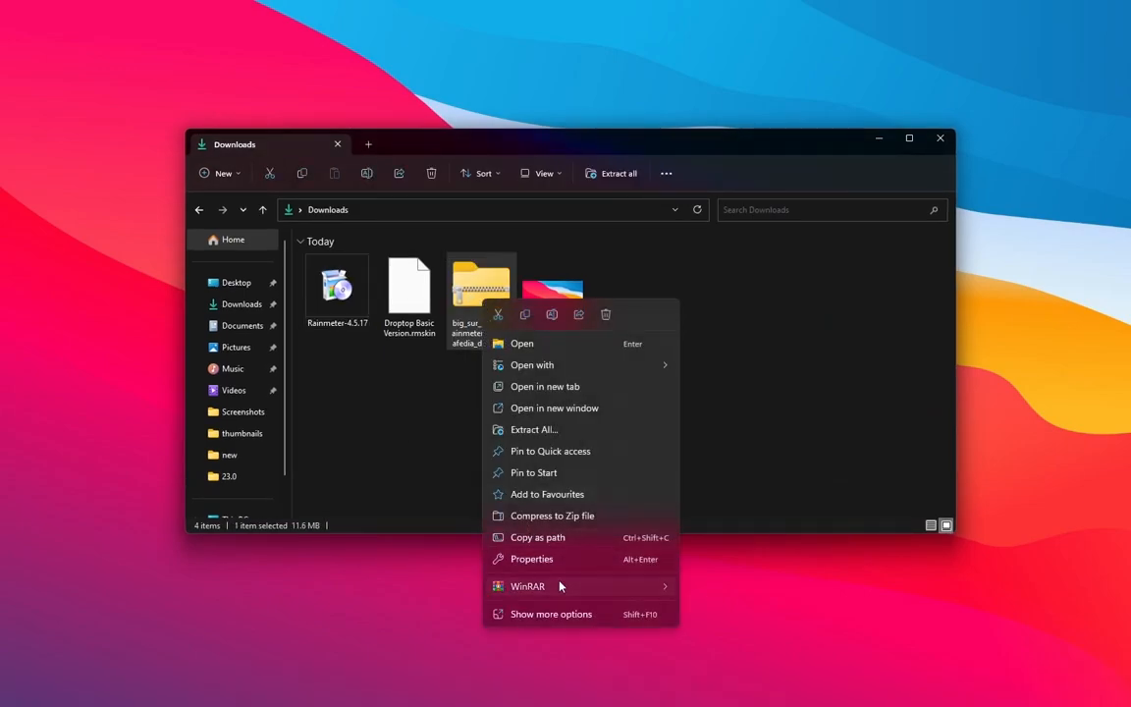
click(692, 613)
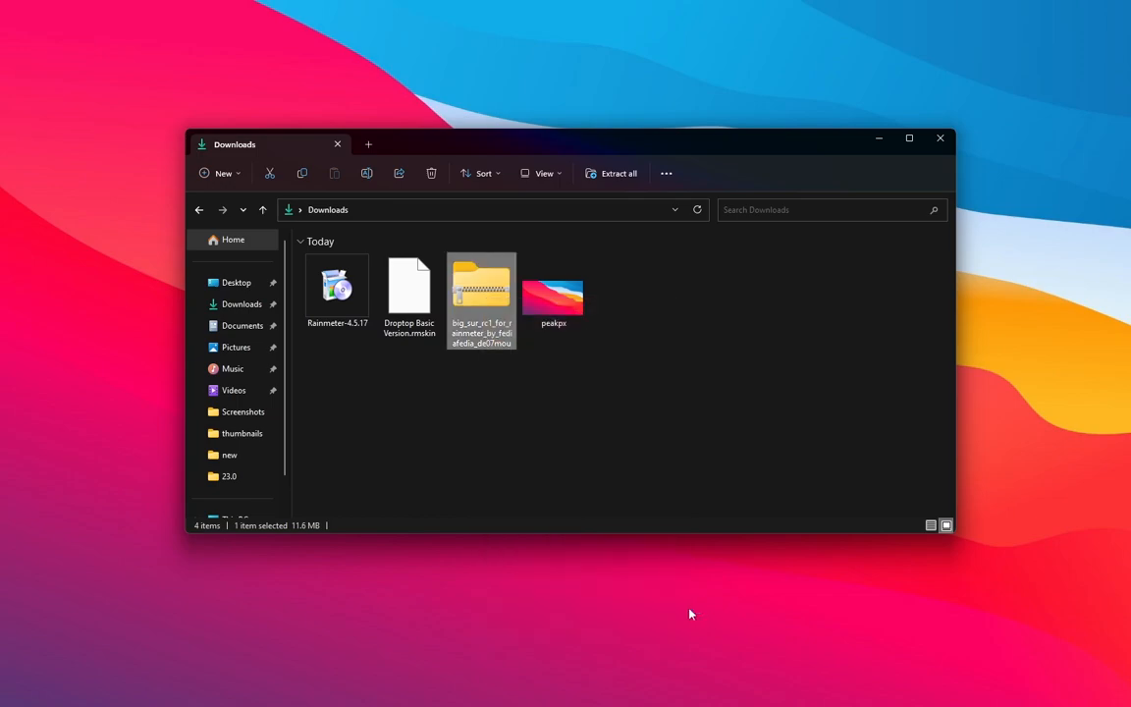
click(613, 173)
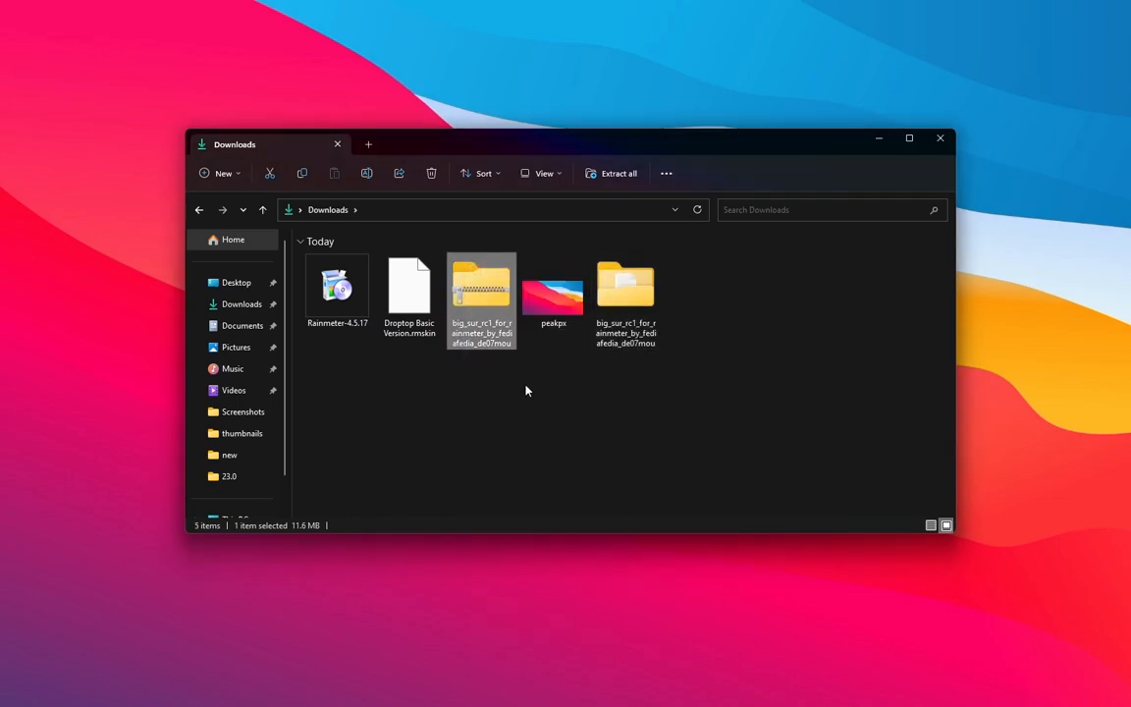
mouse_move(472, 313)
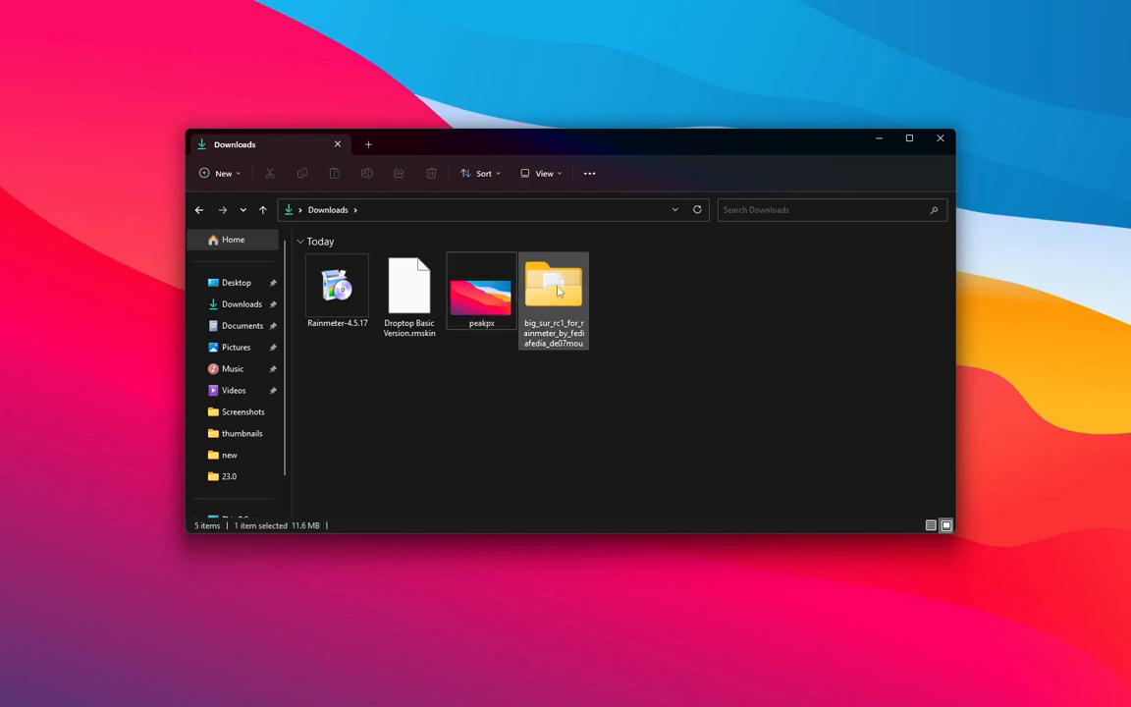
- Install BigSur.rmskin from the extracted folder through the Rainmeter Skin Installer
double_click(554, 287)
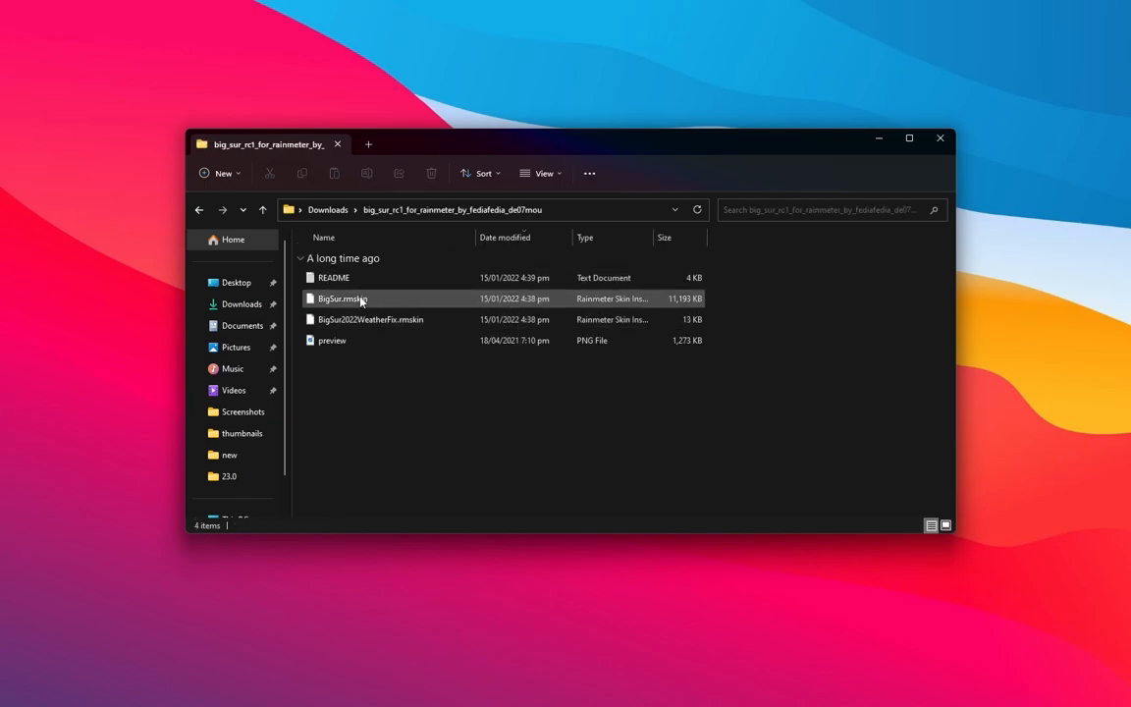
mouse_move(369, 311)
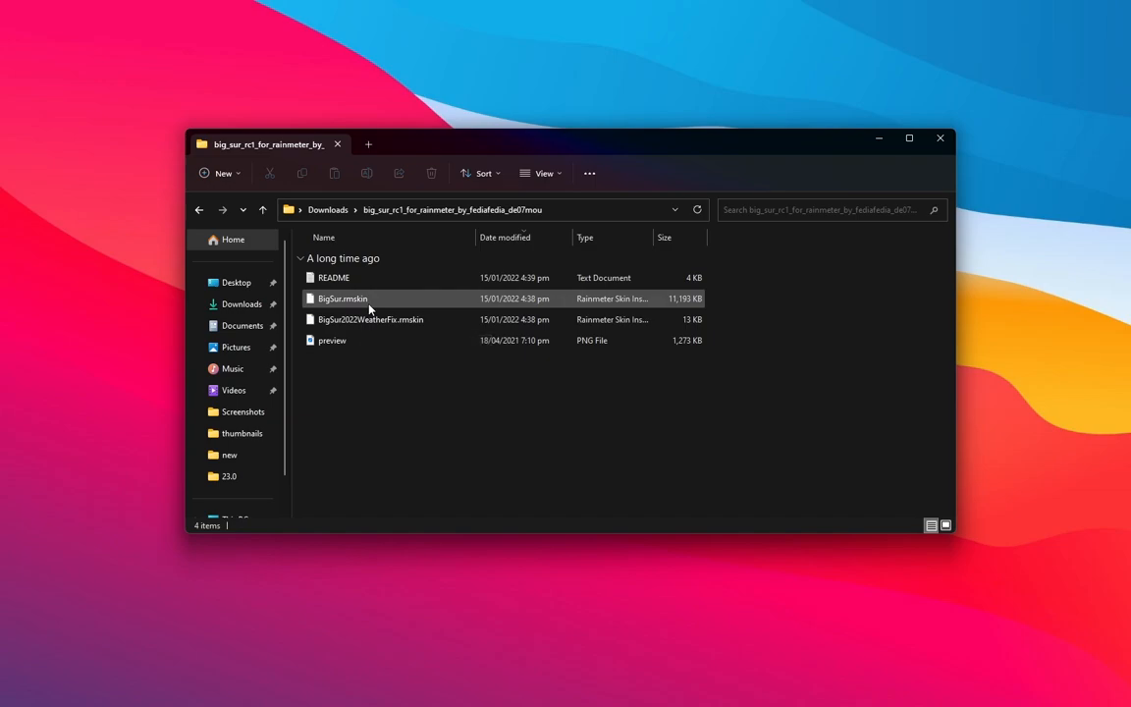
double_click(342, 299)
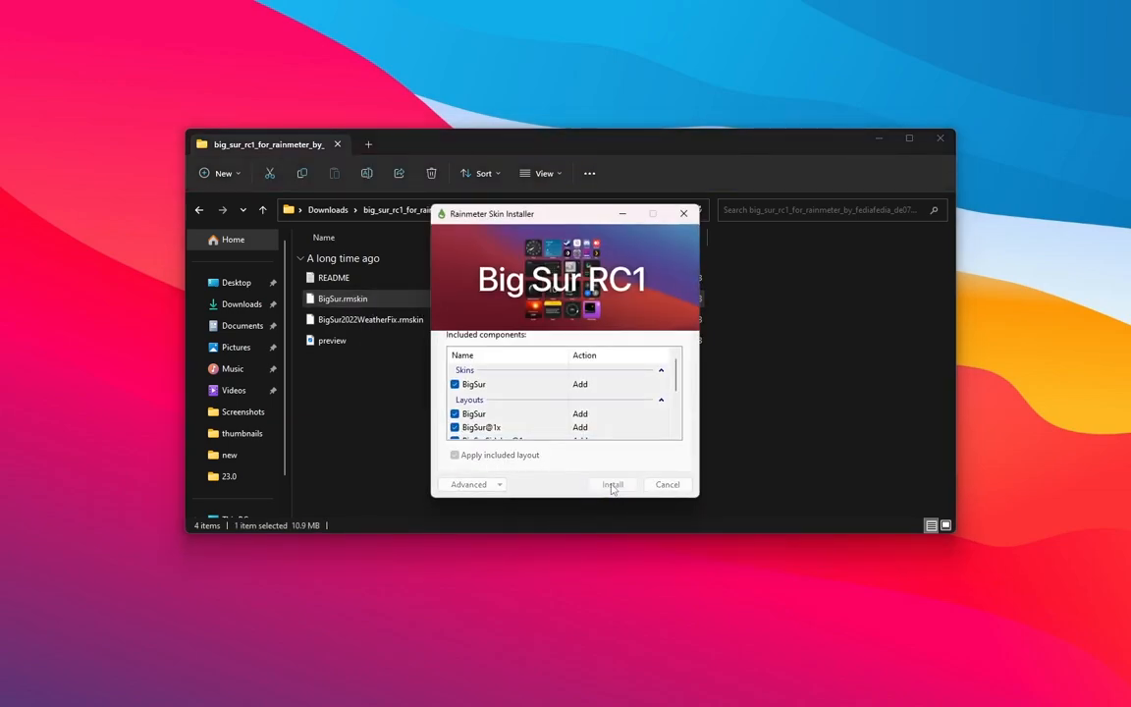
click(613, 483)
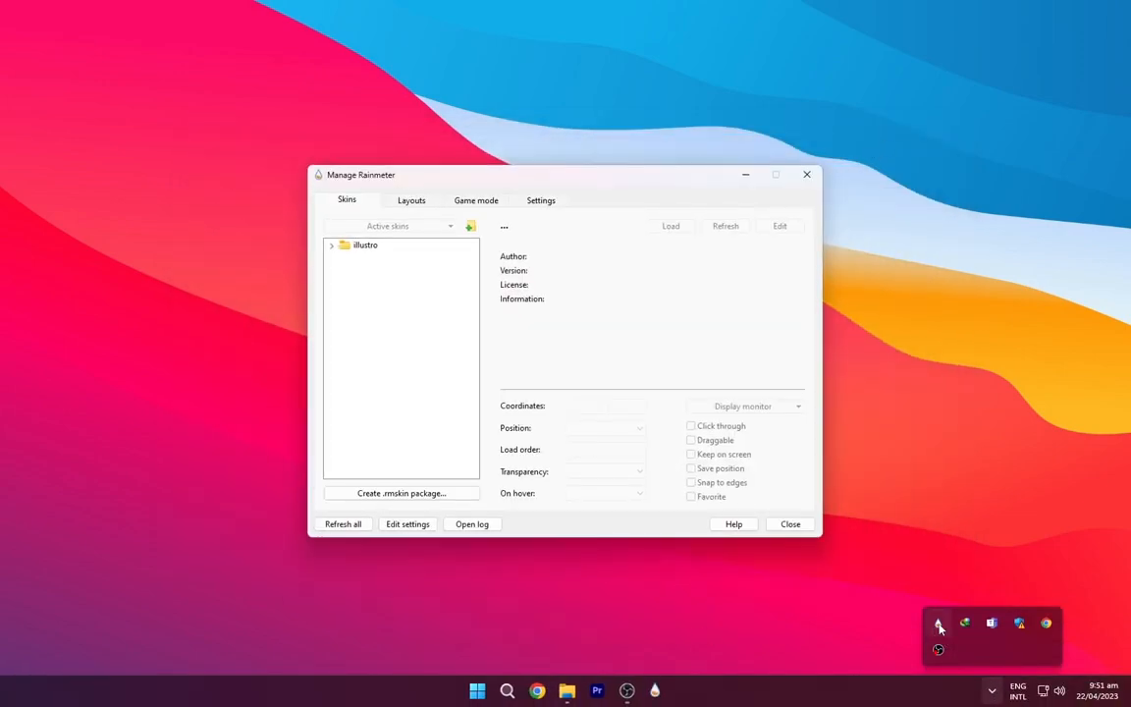
- Refresh all in Manage Rainmeter so the BigSur folder appears in the Skins list
click(342, 522)
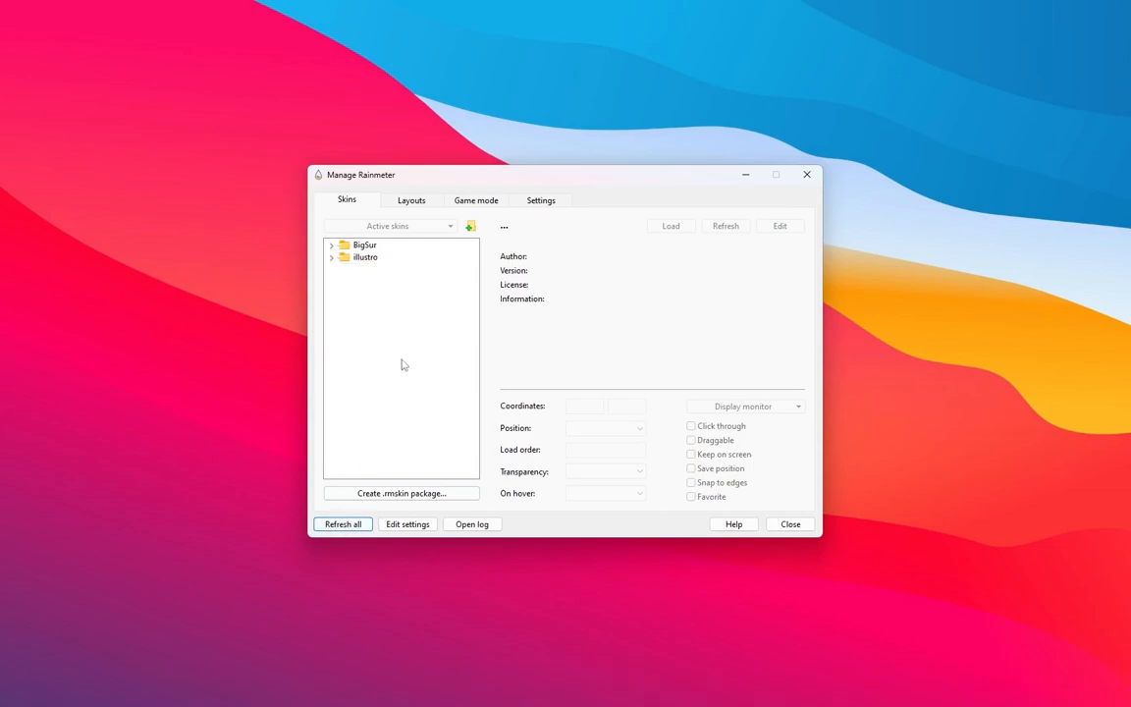
click(412, 200)
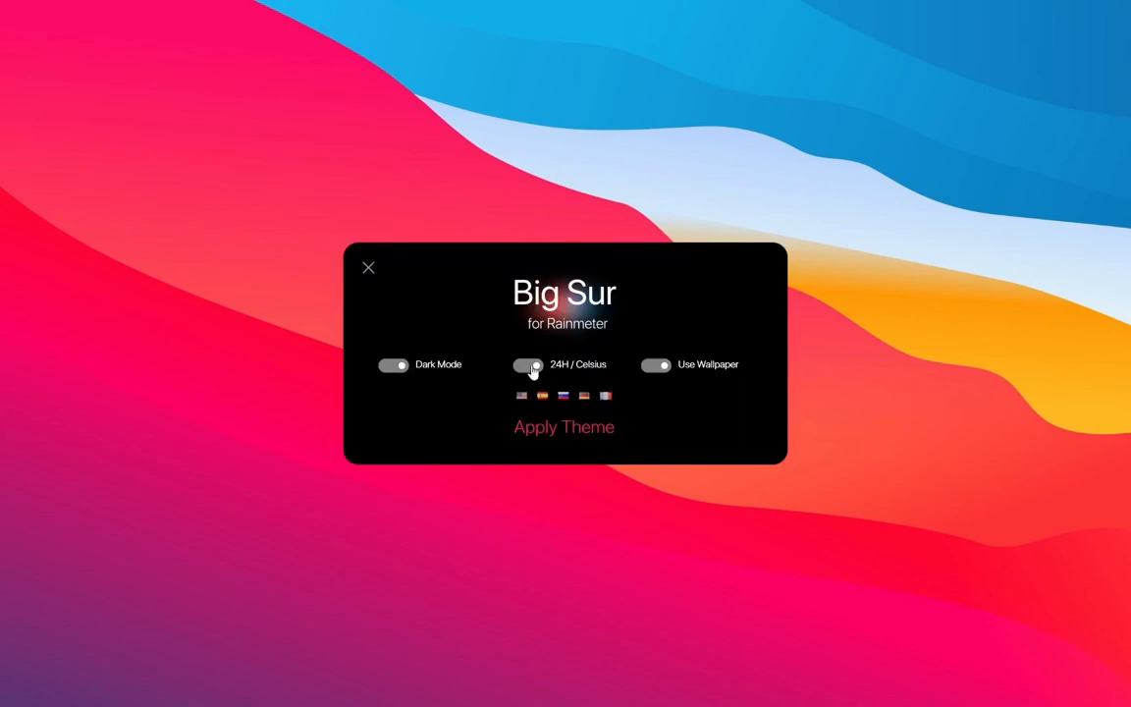
- Turn off the 24H / Celsius option in the Big Sur welcome window before applying the theme
click(526, 363)
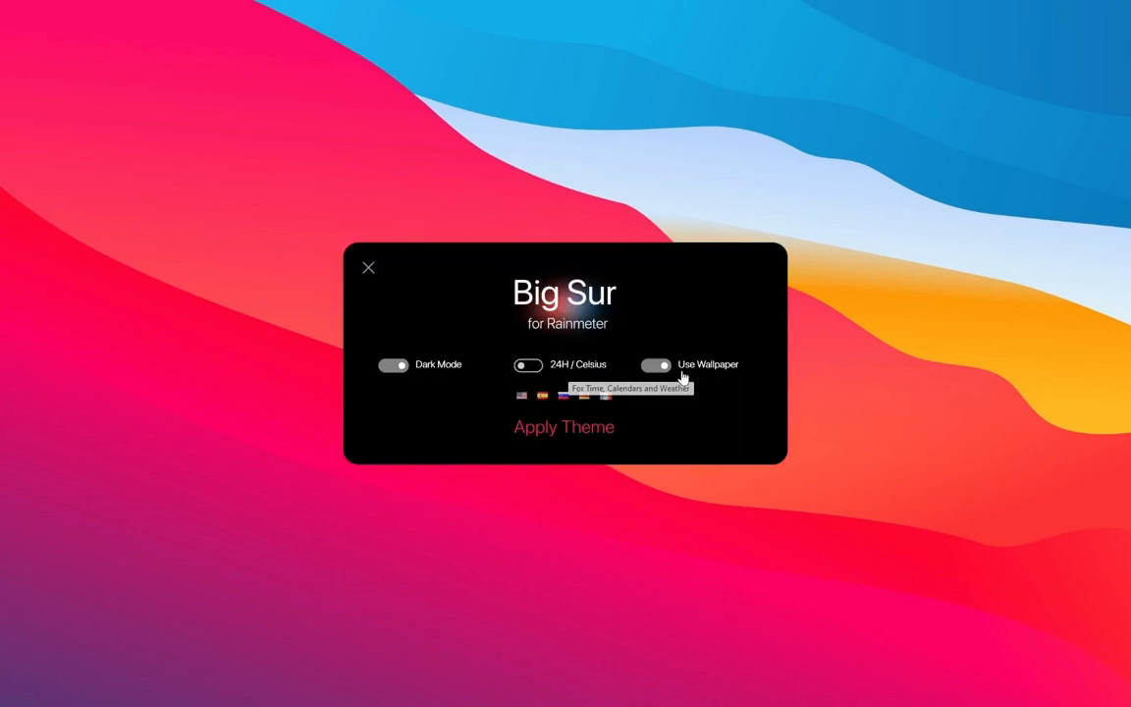
mouse_move(633, 381)
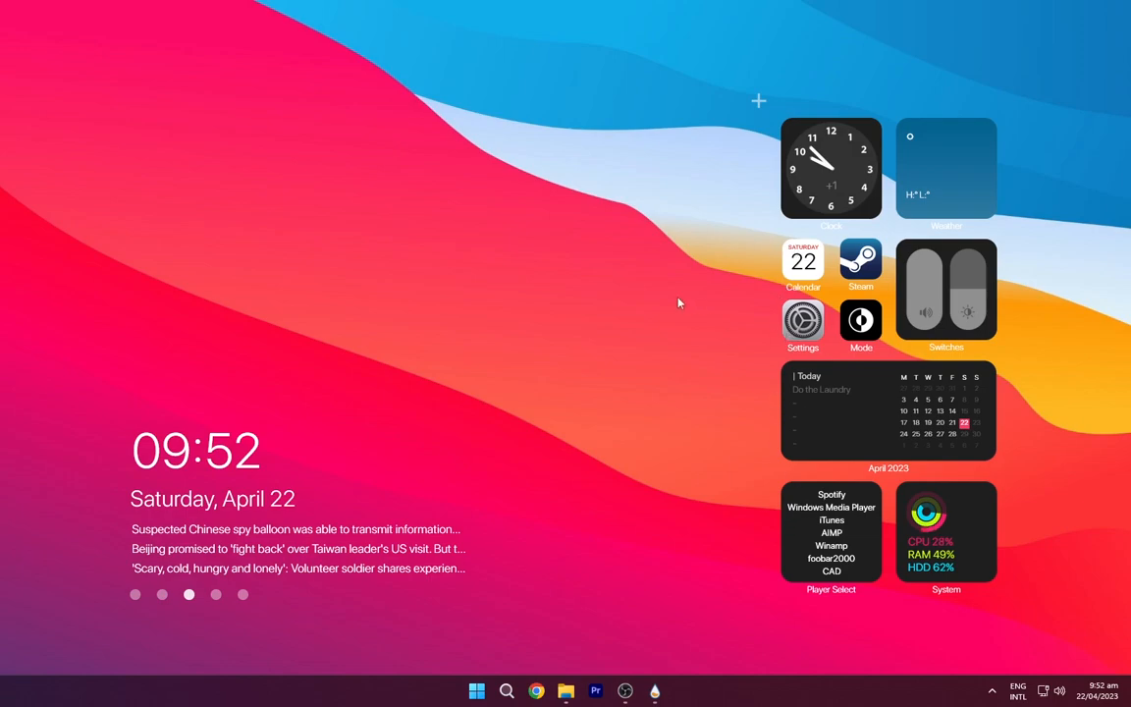
mouse_move(619, 493)
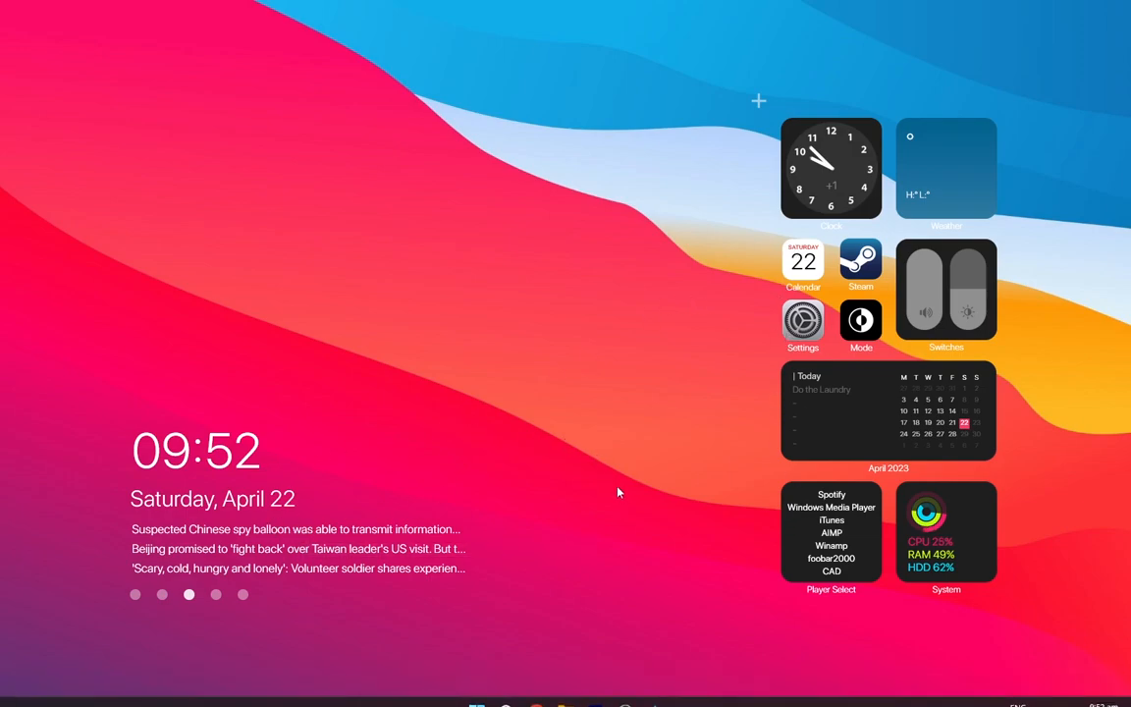
mouse_move(632, 670)
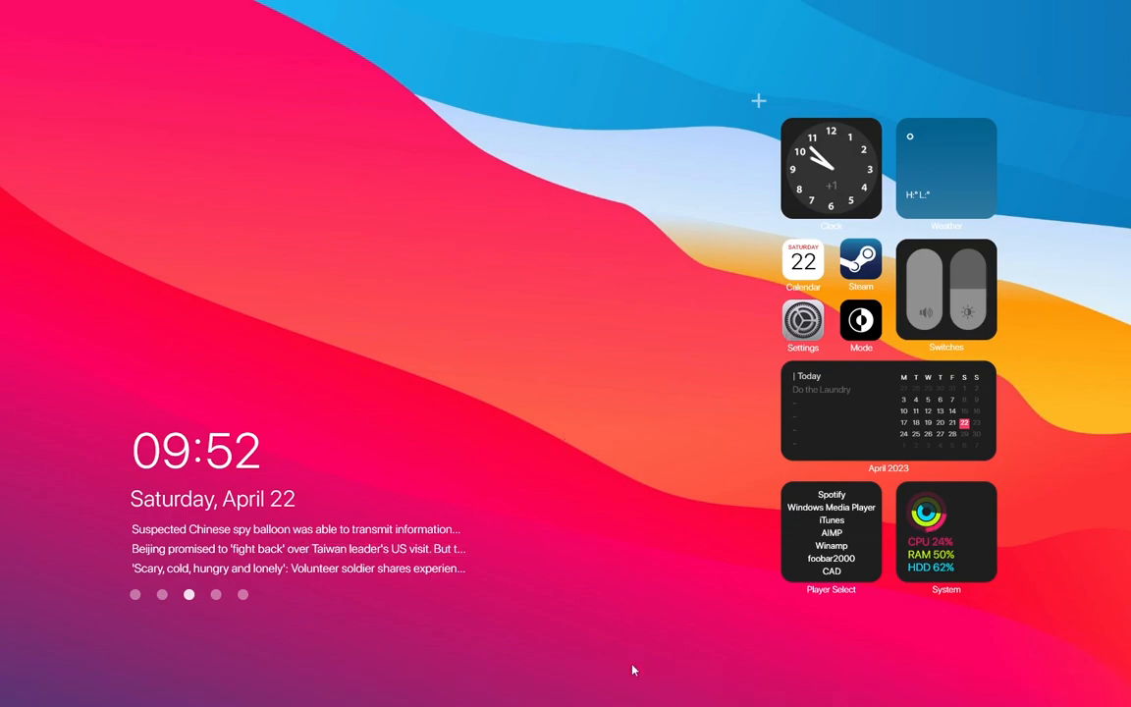
- Return File Explorer to Downloads in Large icons view, showing the Droptop Basic Version file
click(566, 691)
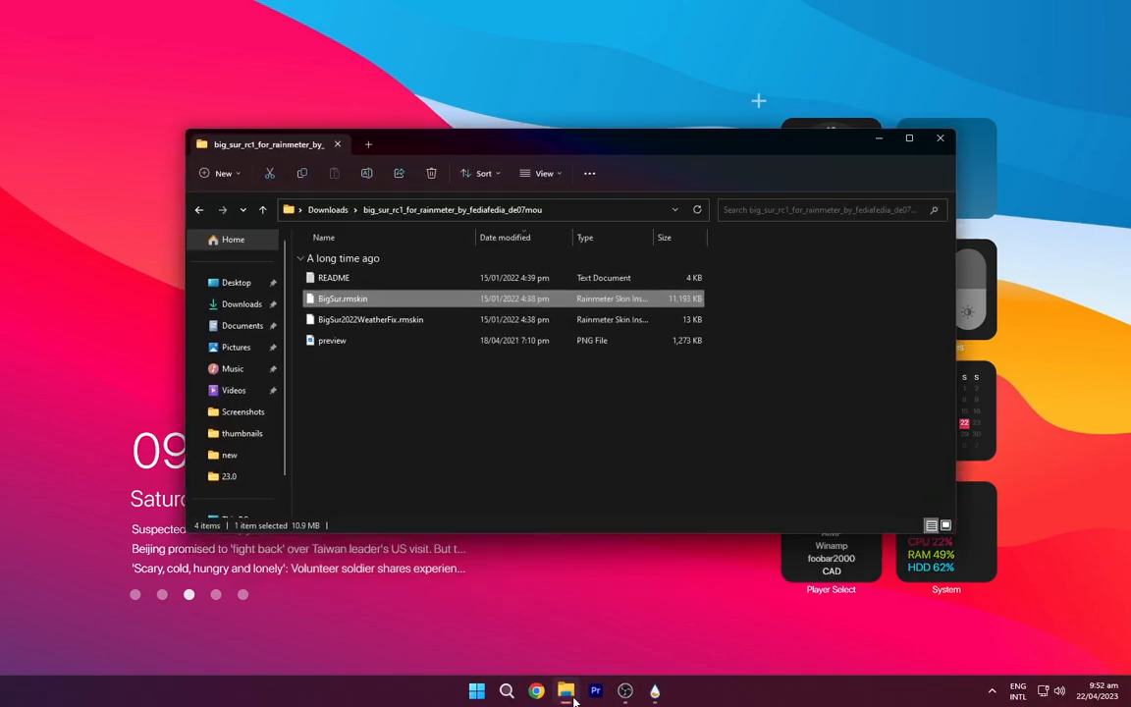
click(469, 412)
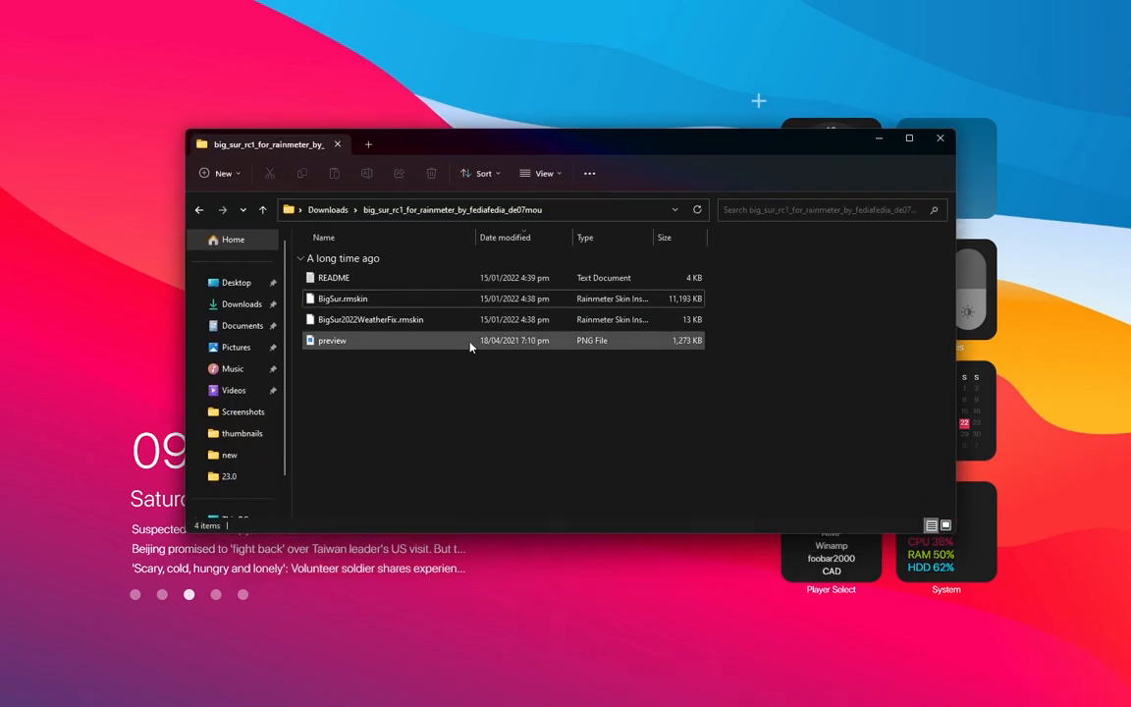
click(538, 173)
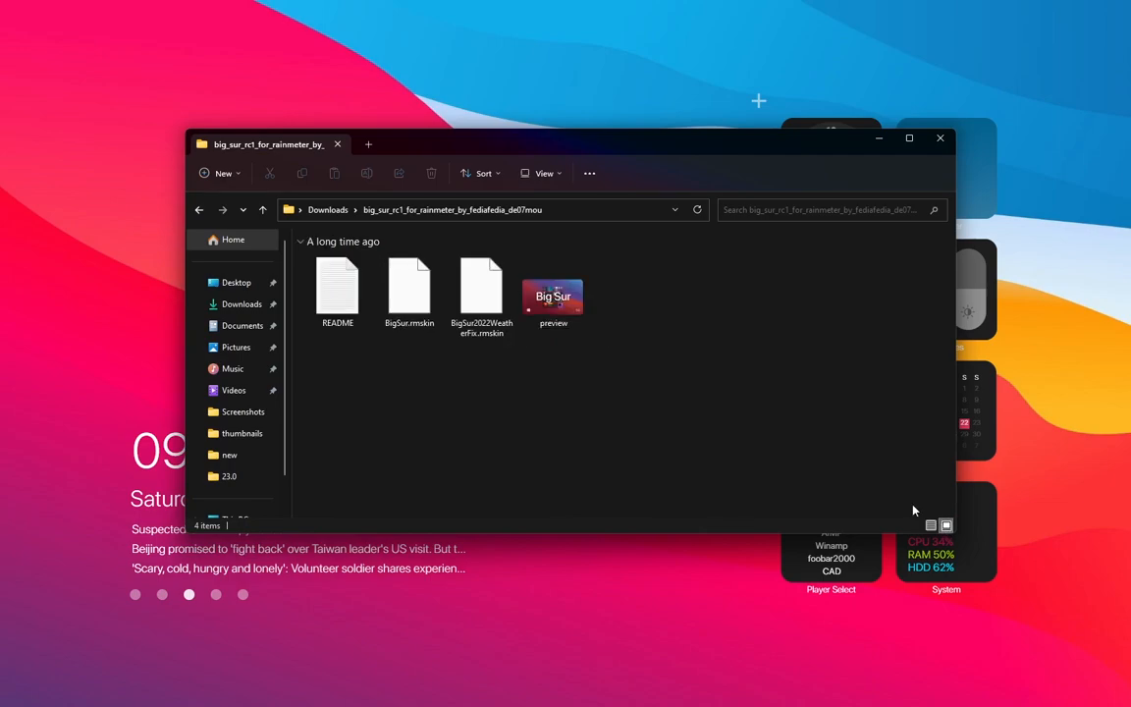
click(409, 291)
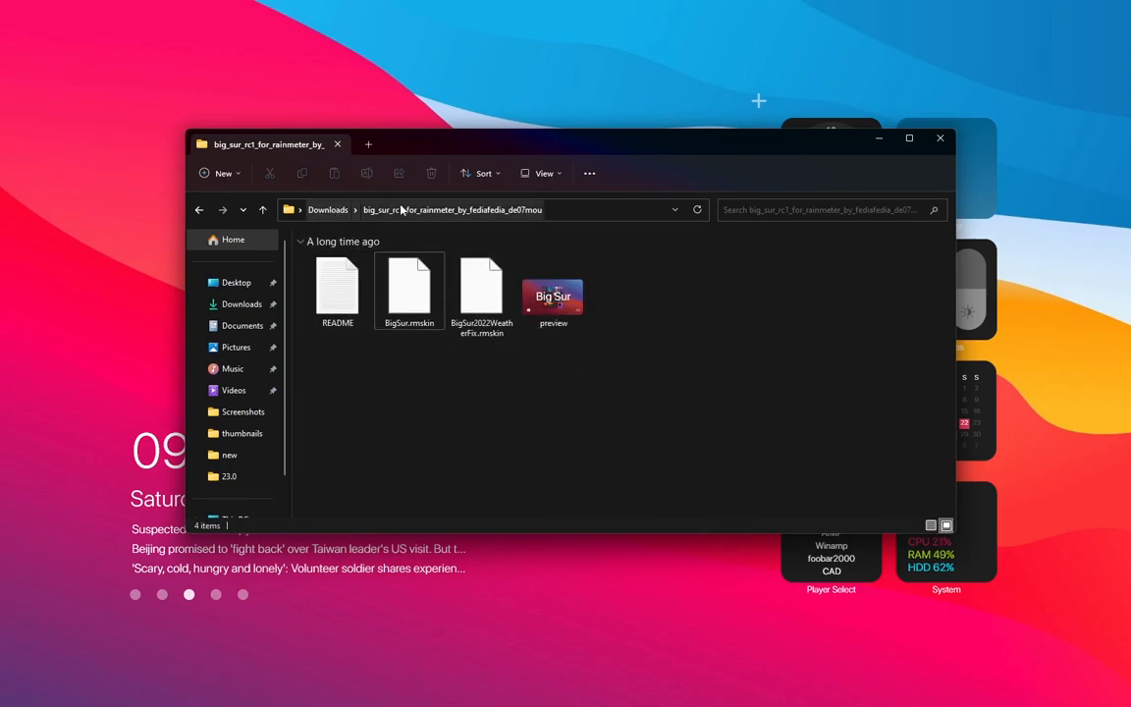
click(201, 208)
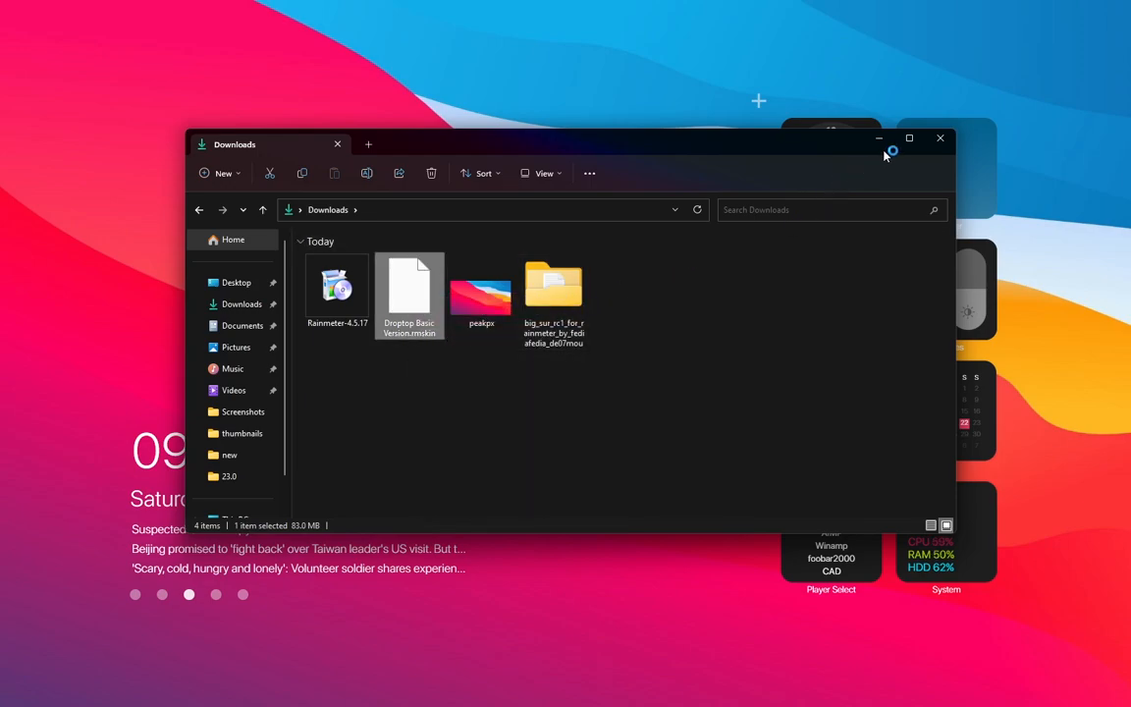
- Install the Droptop Four .rmskin package through the Rainmeter Skin Installer
double_click(408, 290)
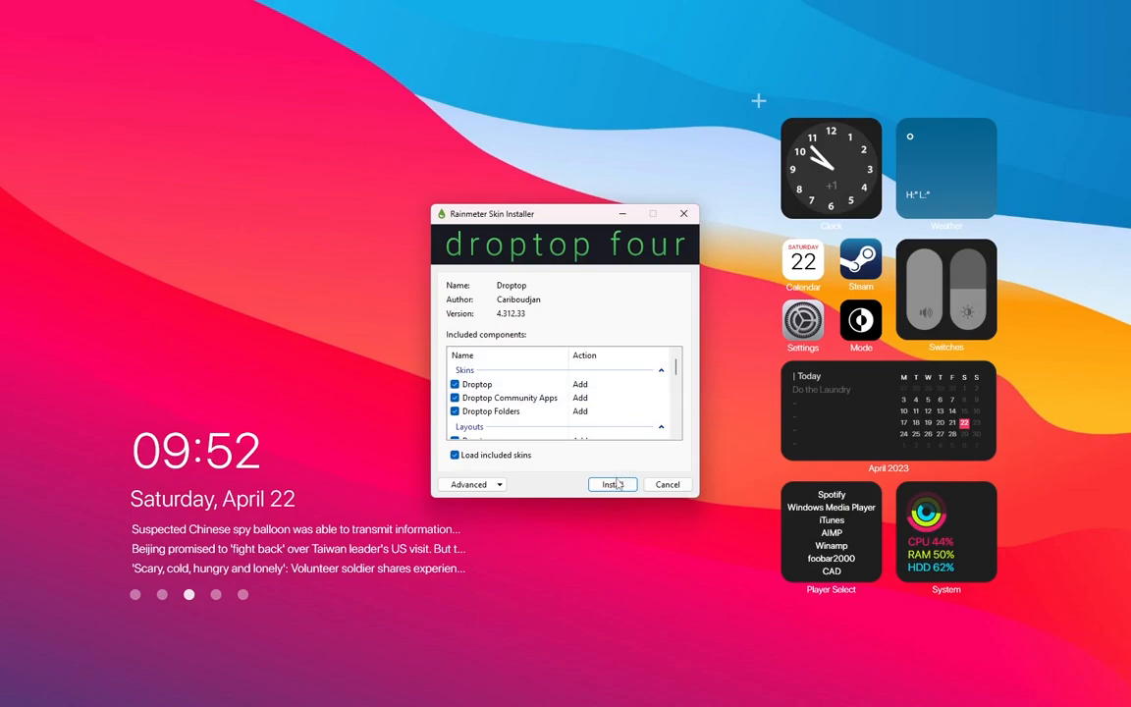
click(613, 483)
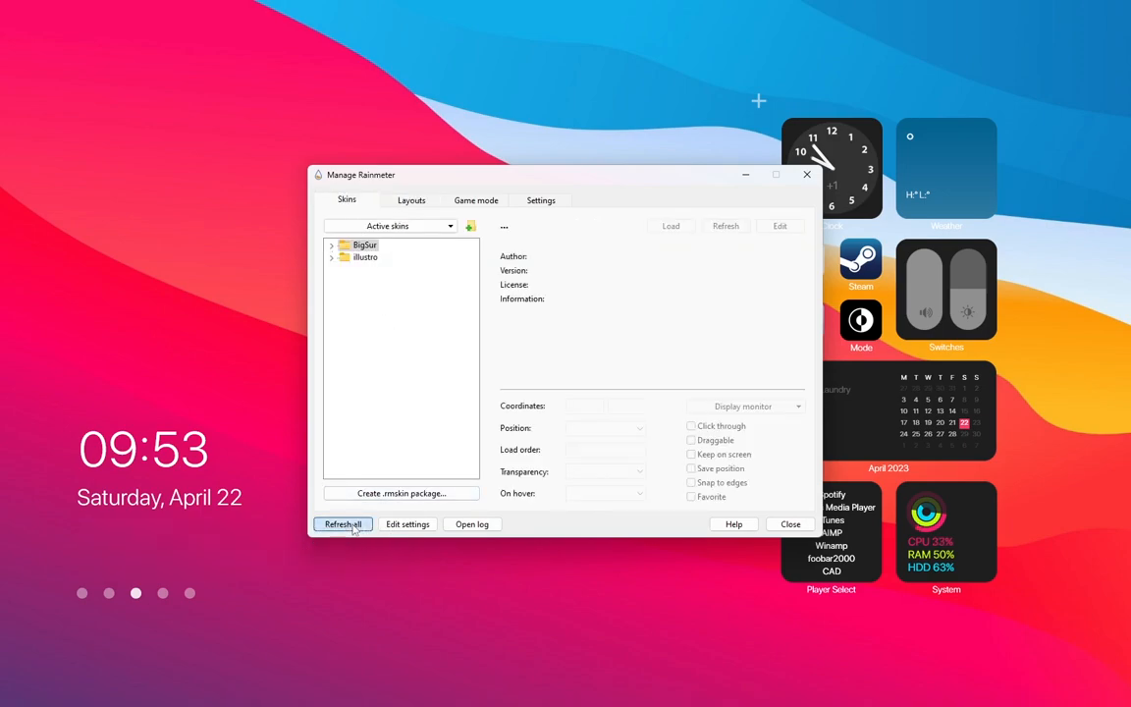
- Refresh the skin list and load Droptop's DropdownBar.ini to show the top menu bar
click(342, 522)
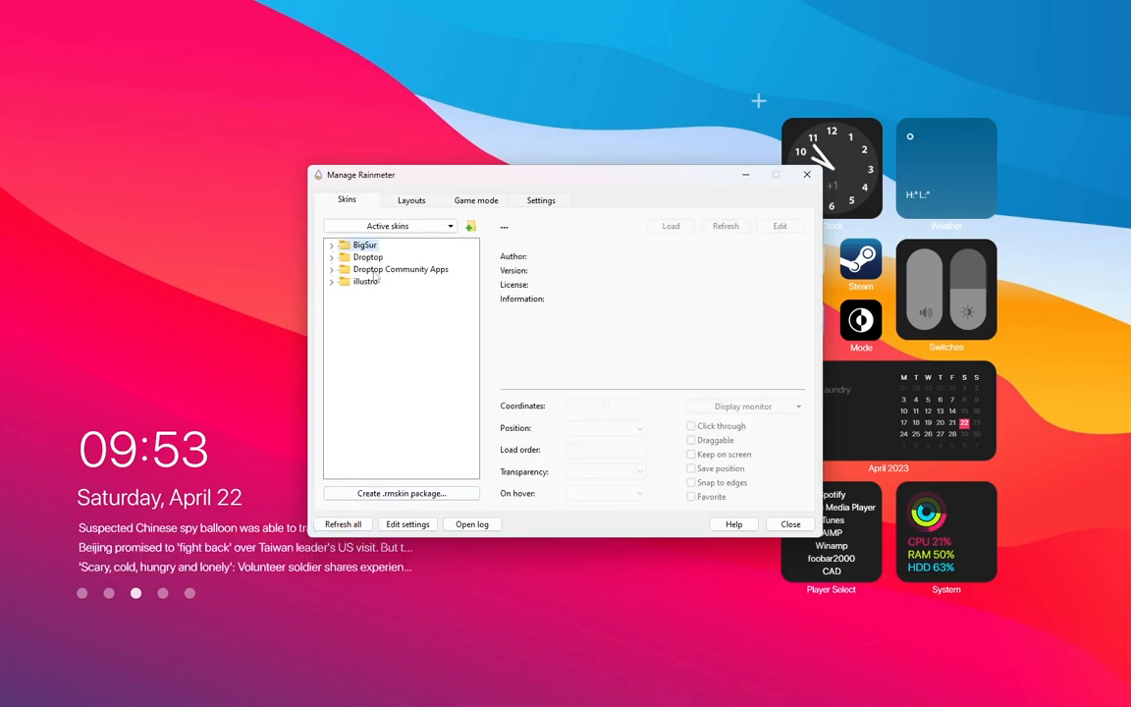
click(332, 257)
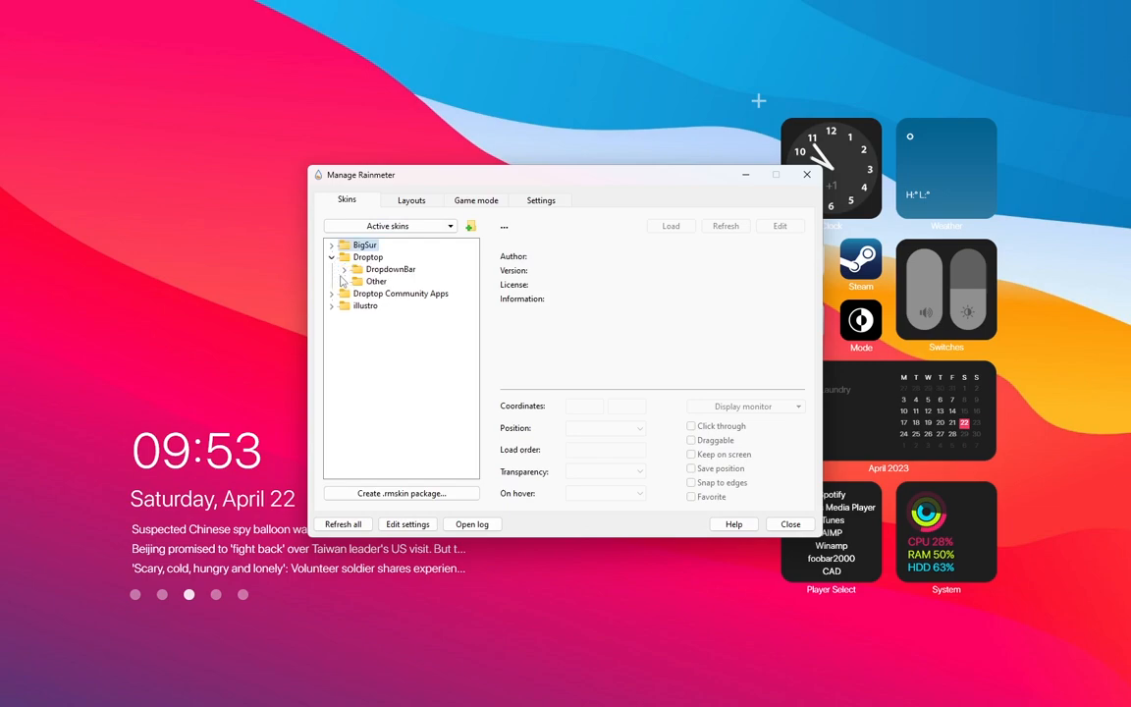
click(346, 269)
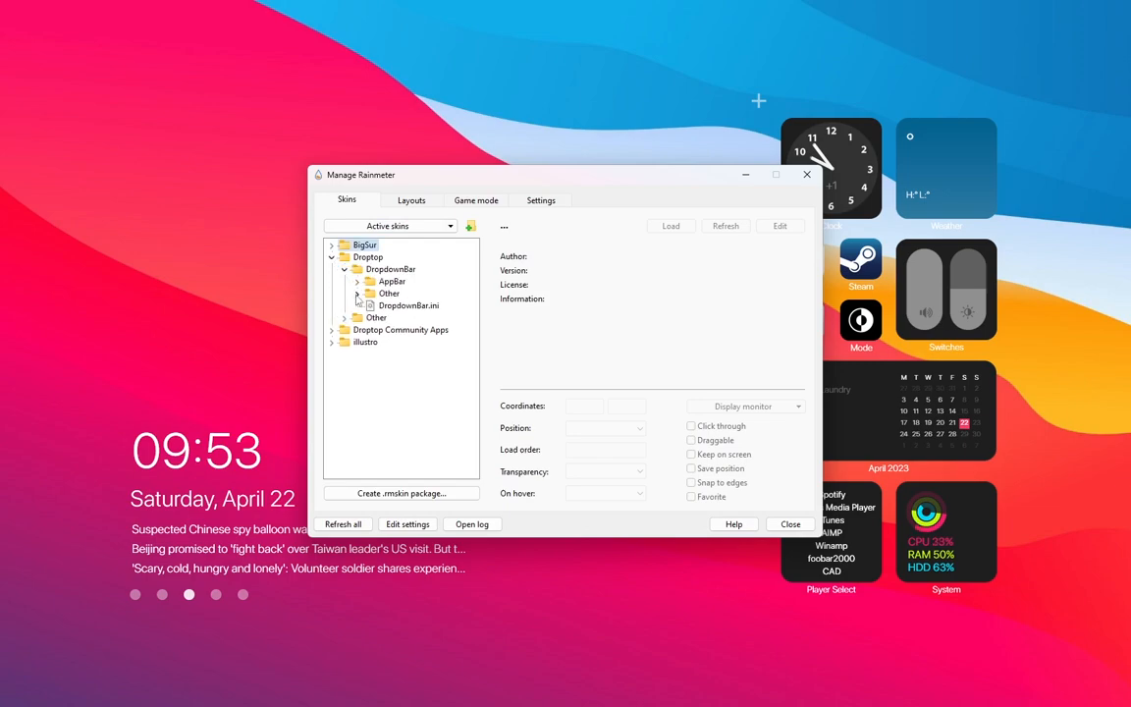
right_click(408, 306)
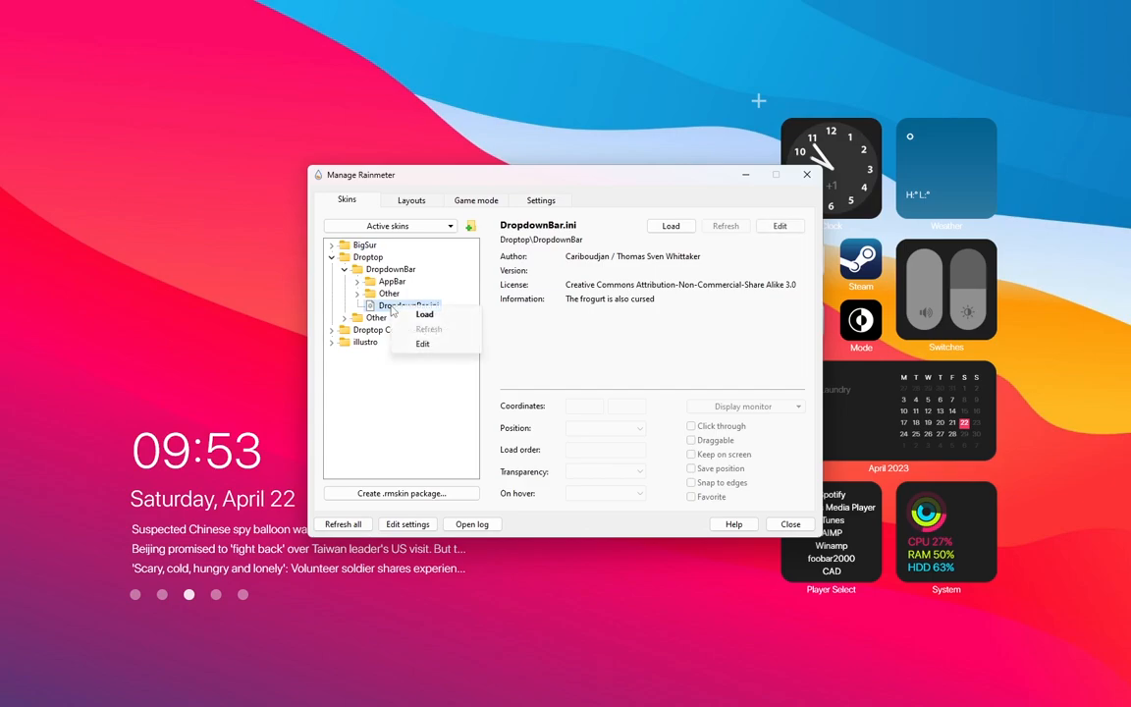
click(425, 315)
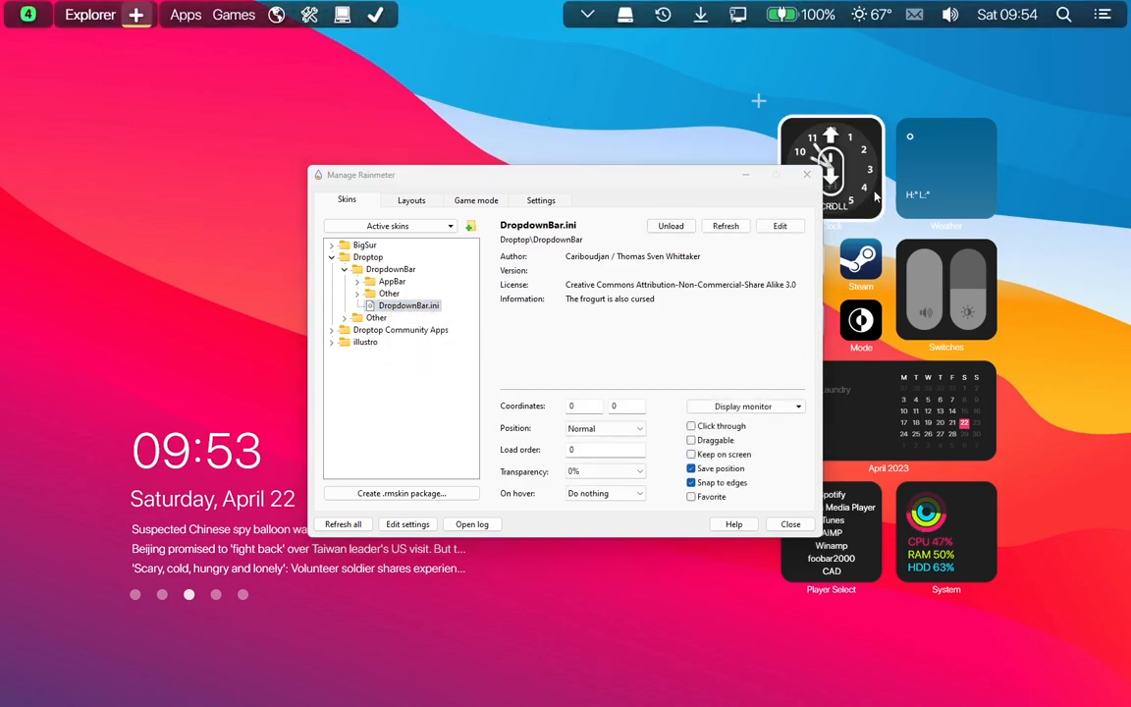
- Apply the Big Sur theme to the Droptop top bar from its Themes menu
click(790, 522)
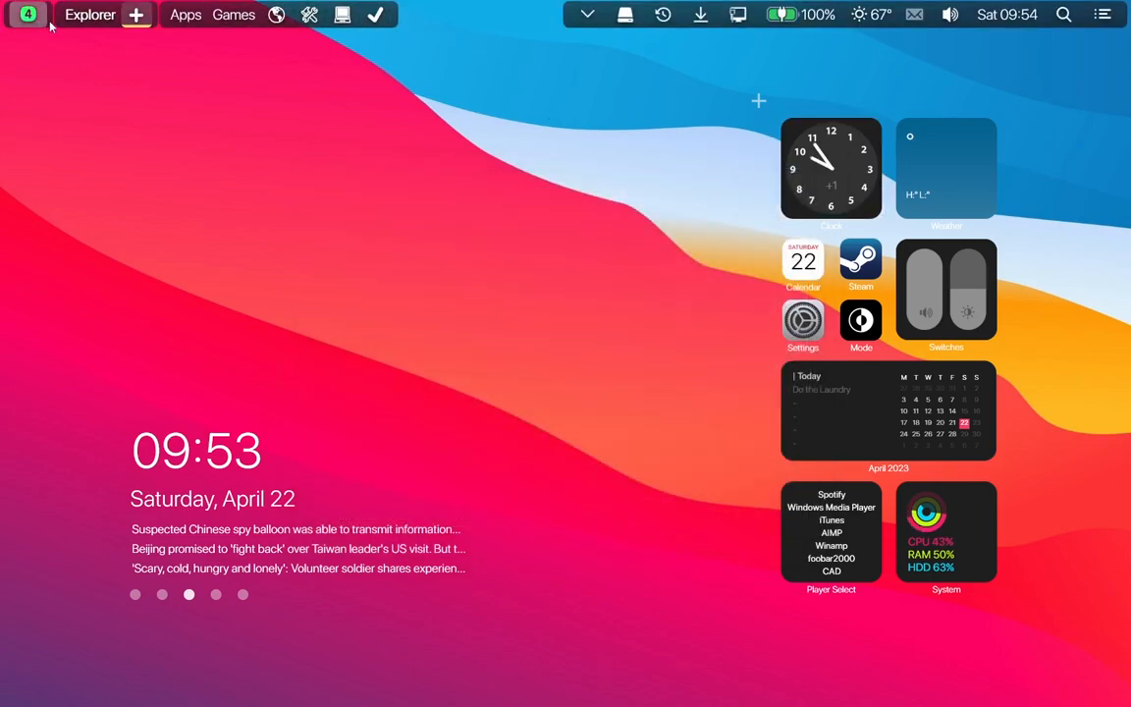
click(28, 14)
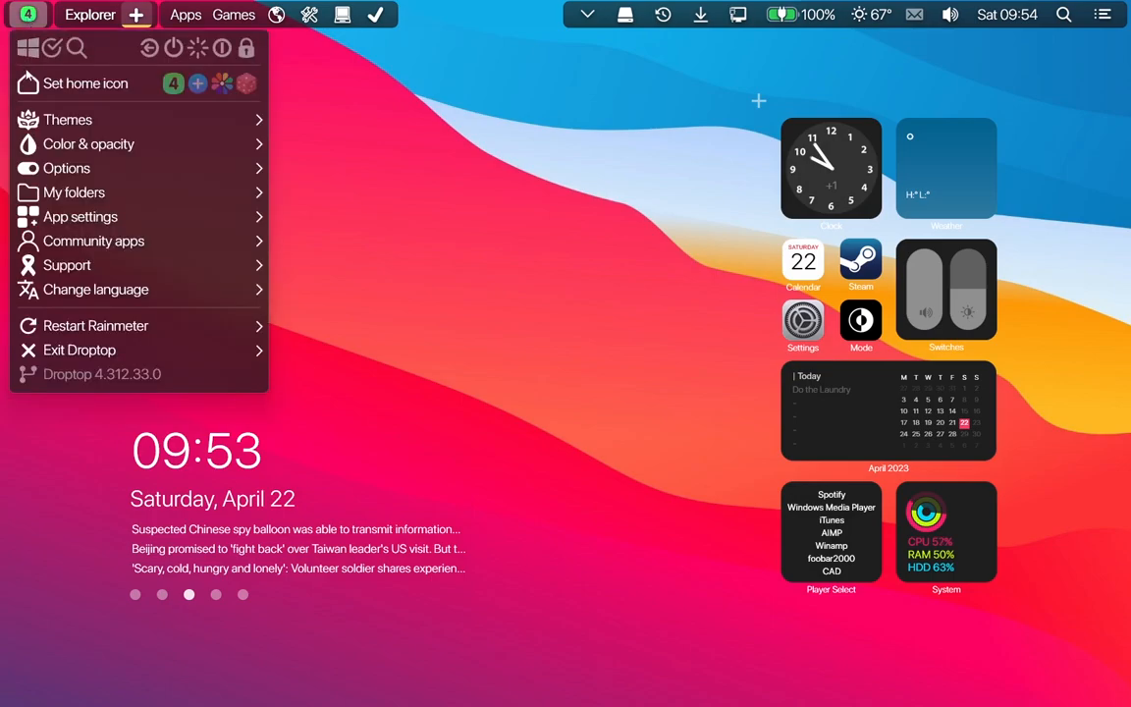
click(67, 119)
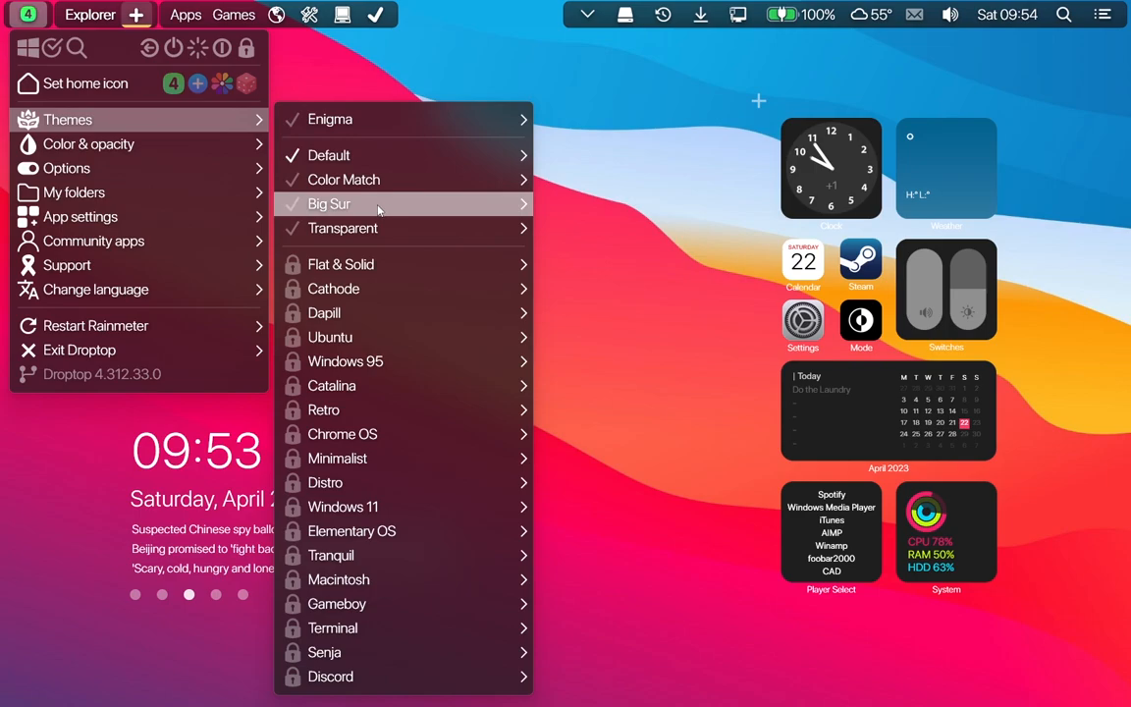
click(619, 208)
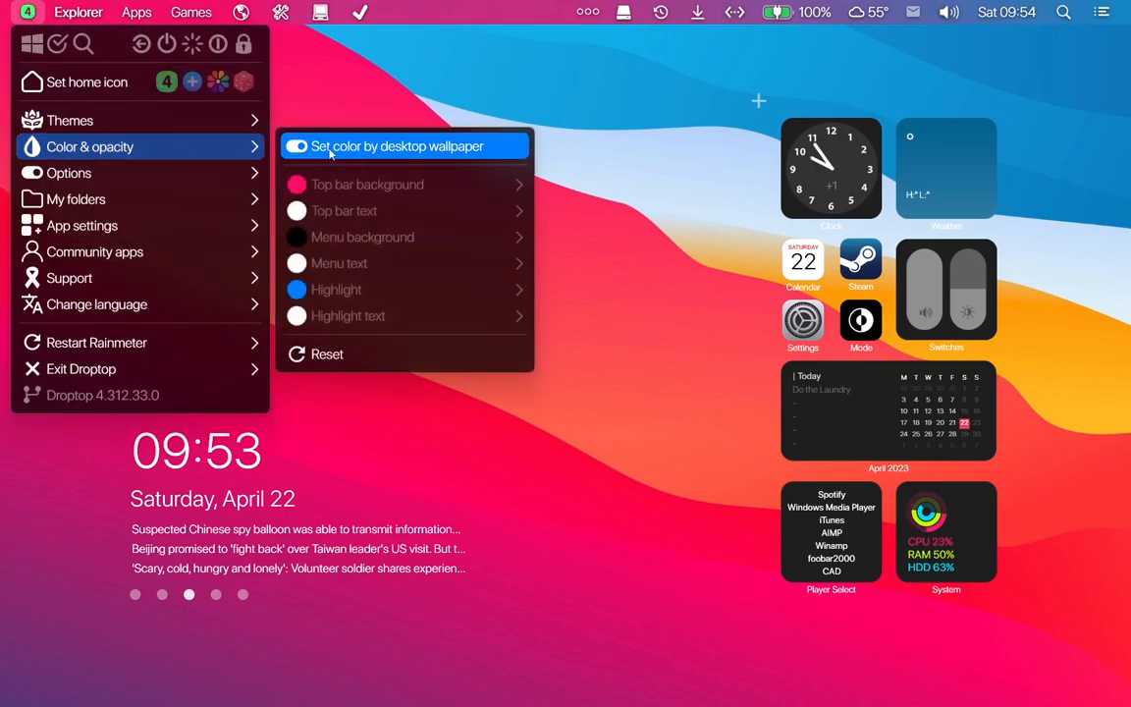
- Set the bar to wallpaper-based colours, Autohide mode and a different overall size
click(71, 173)
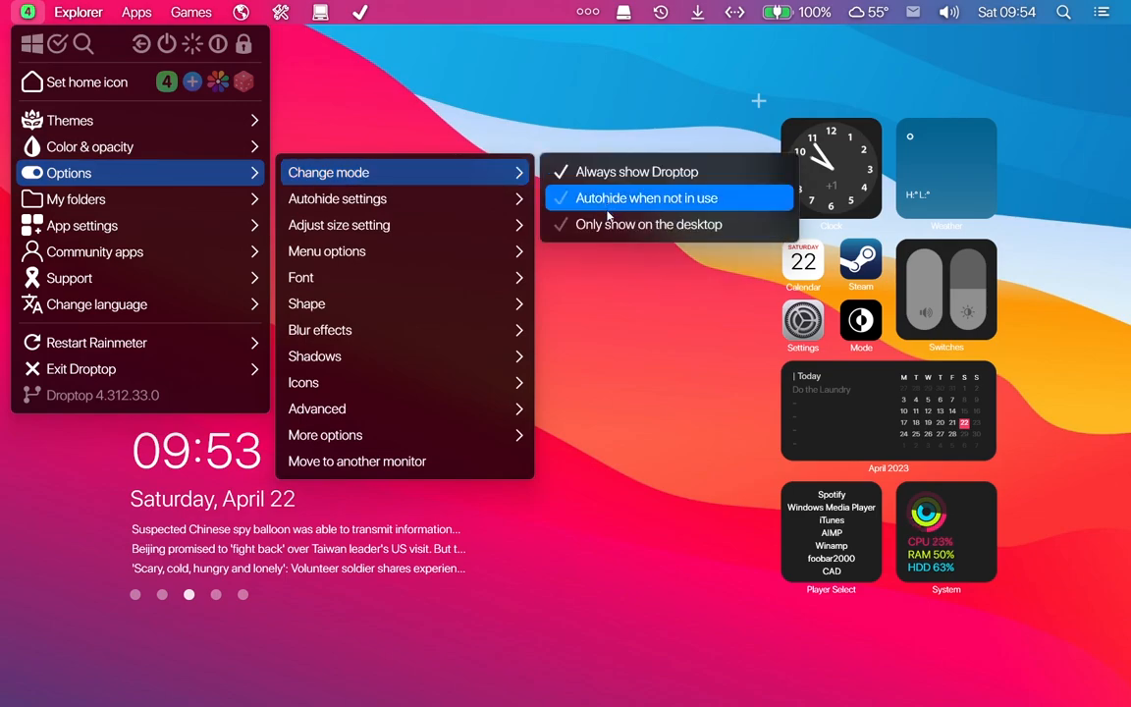
click(648, 197)
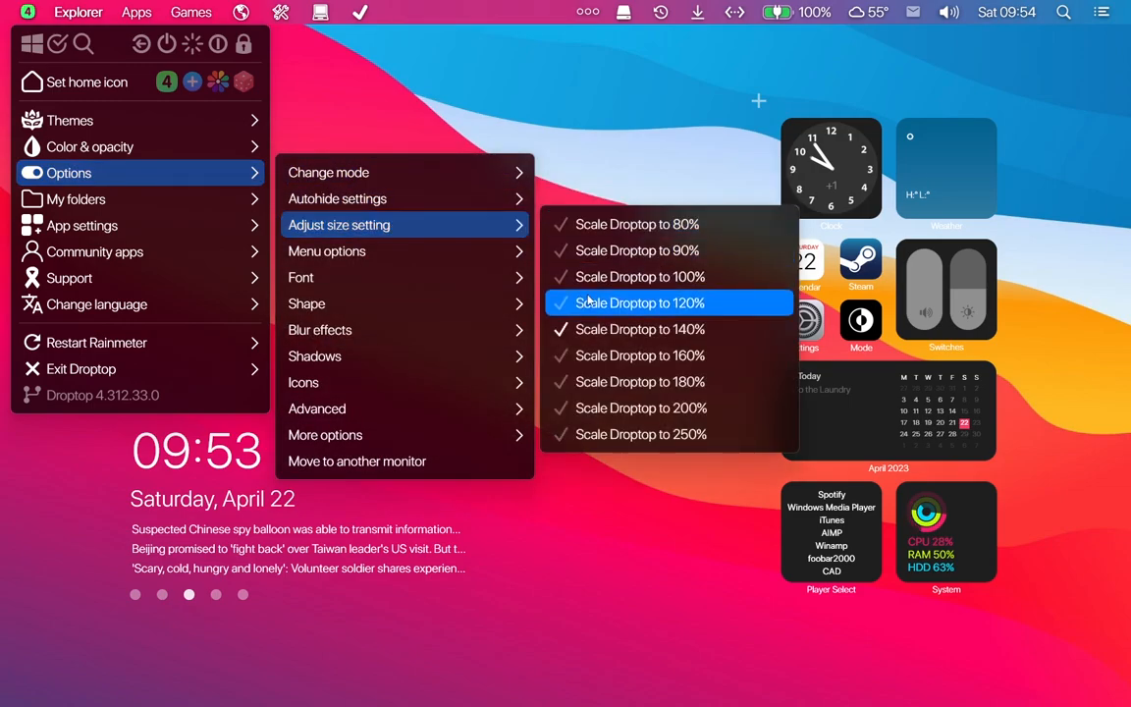
click(641, 302)
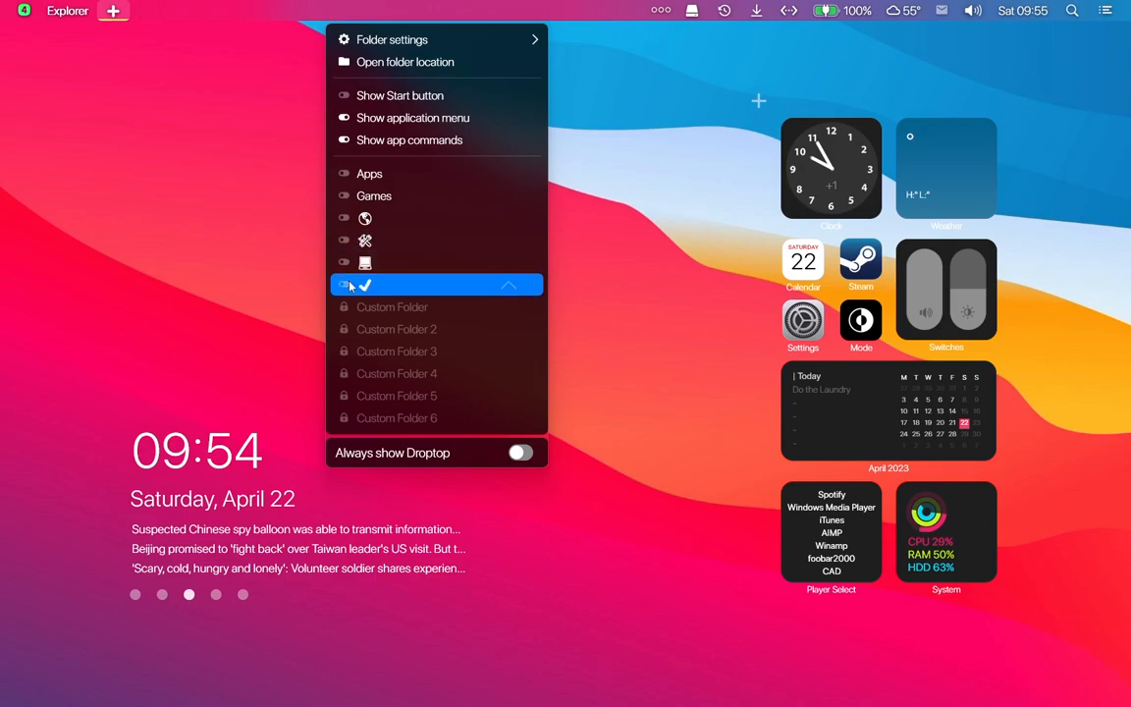
mouse_move(503, 61)
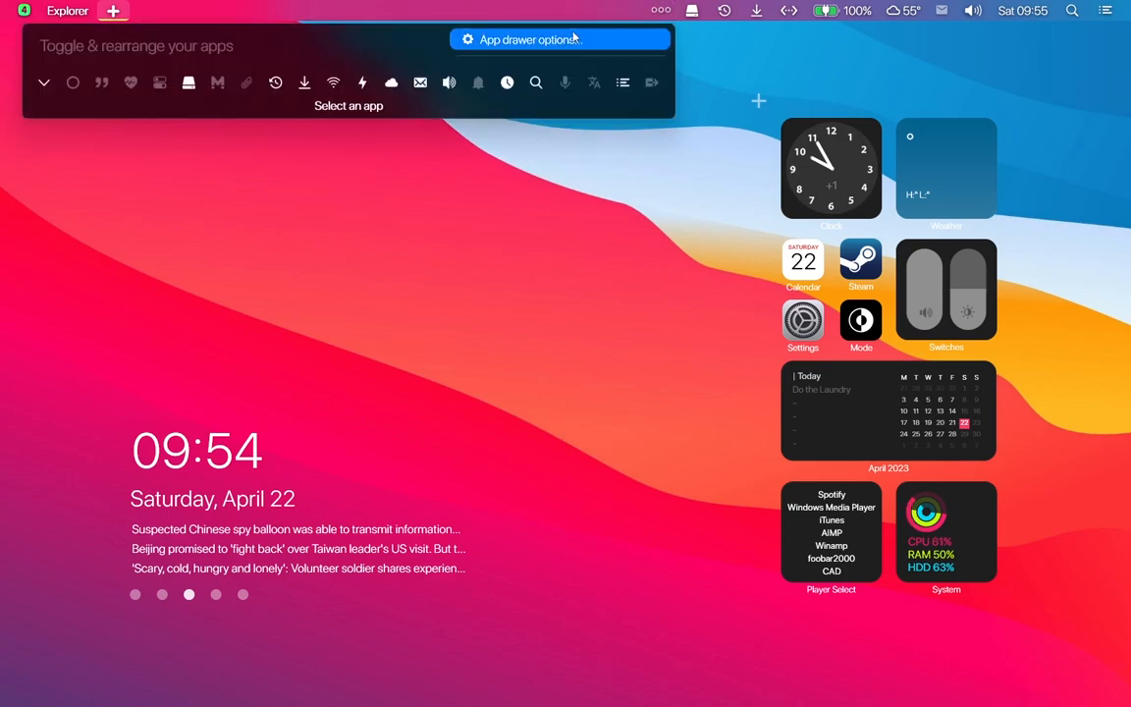
- Toggle off the Time, Search, Mail, Downloads and Disks apps in the Droptop app drawer
click(507, 82)
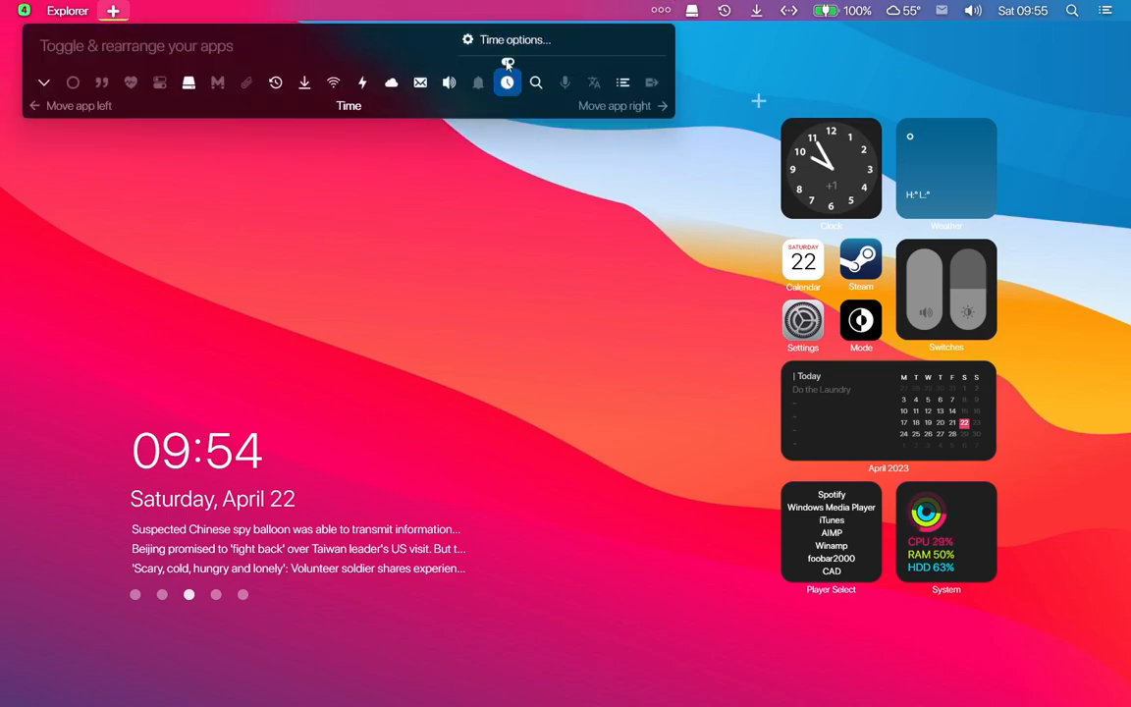
click(536, 82)
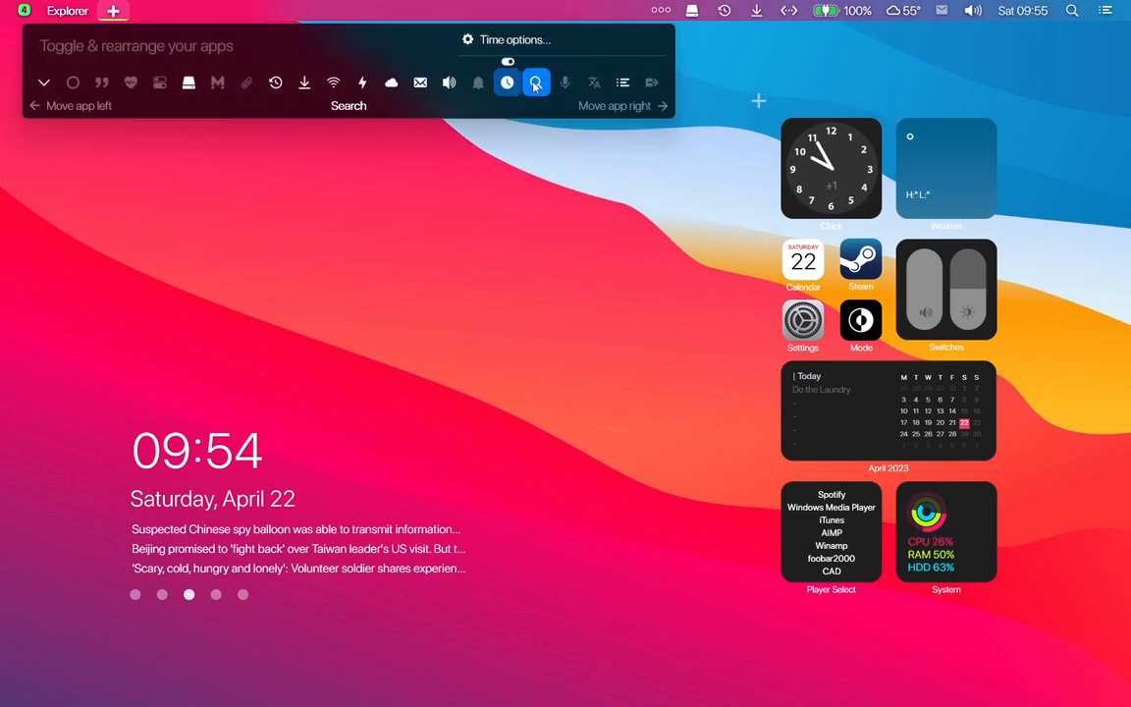
click(421, 82)
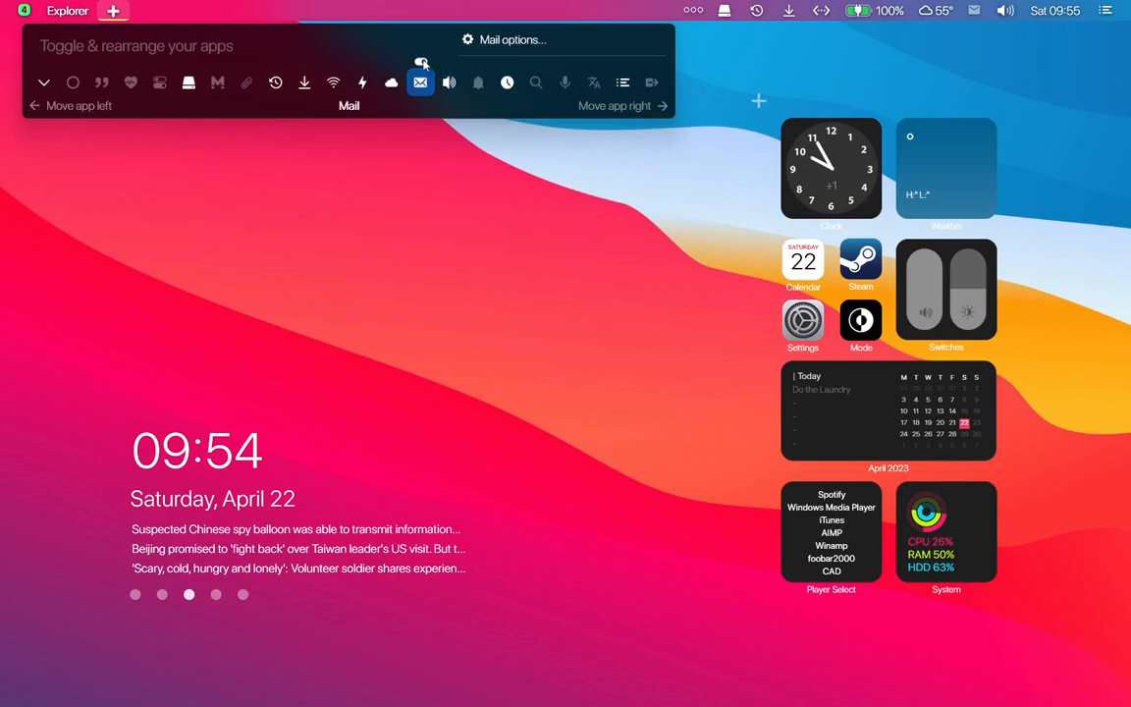
click(390, 83)
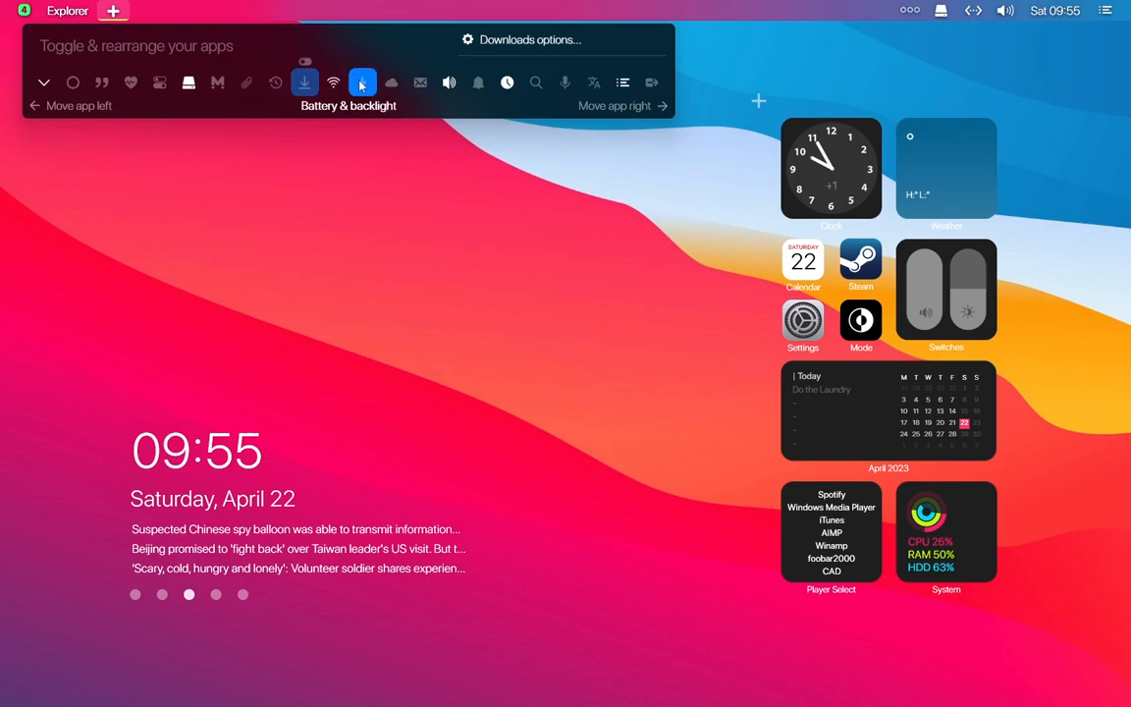
click(189, 82)
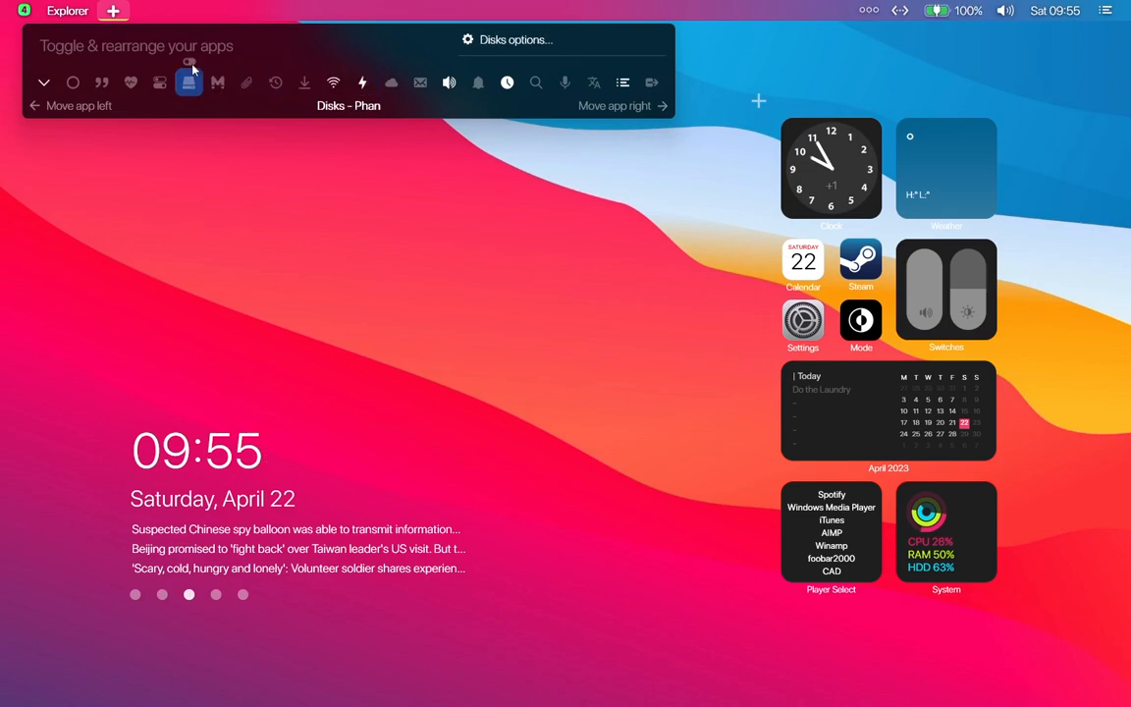
click(428, 203)
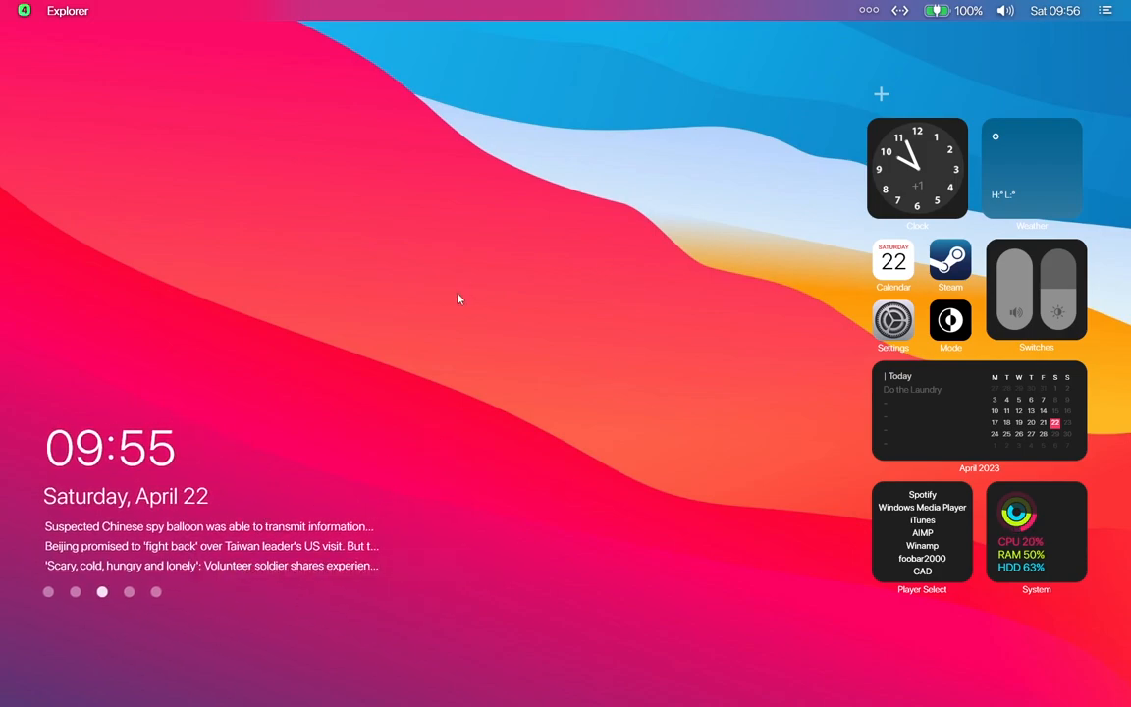
click(24, 12)
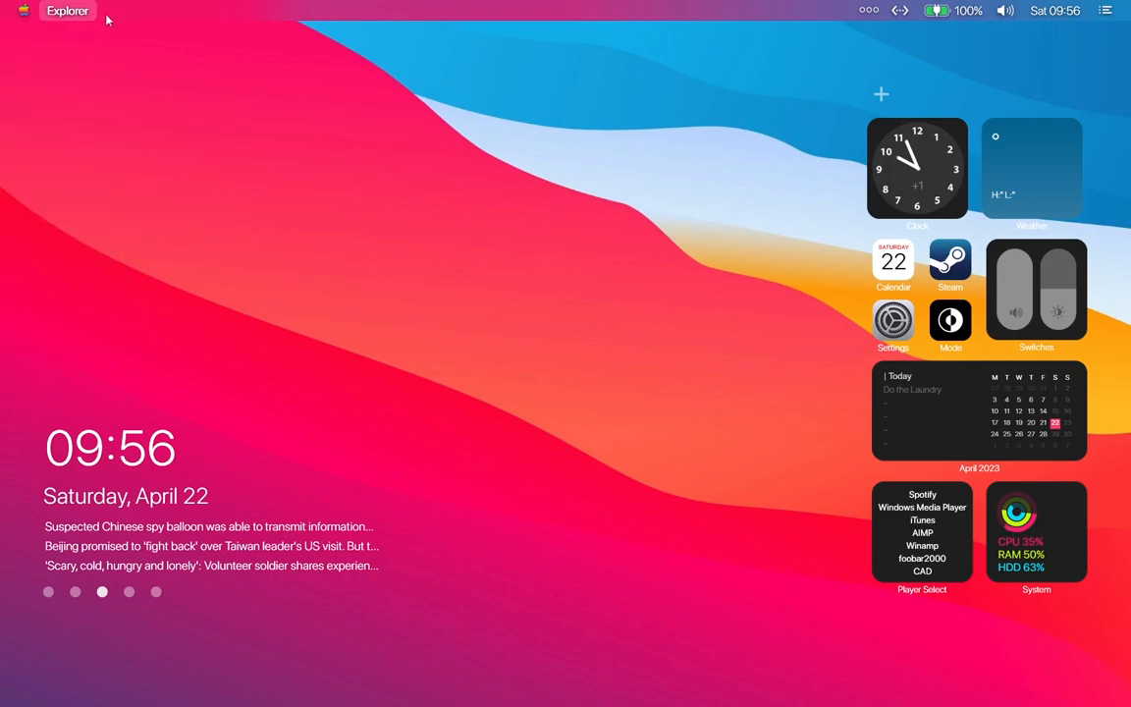
mouse_move(569, 212)
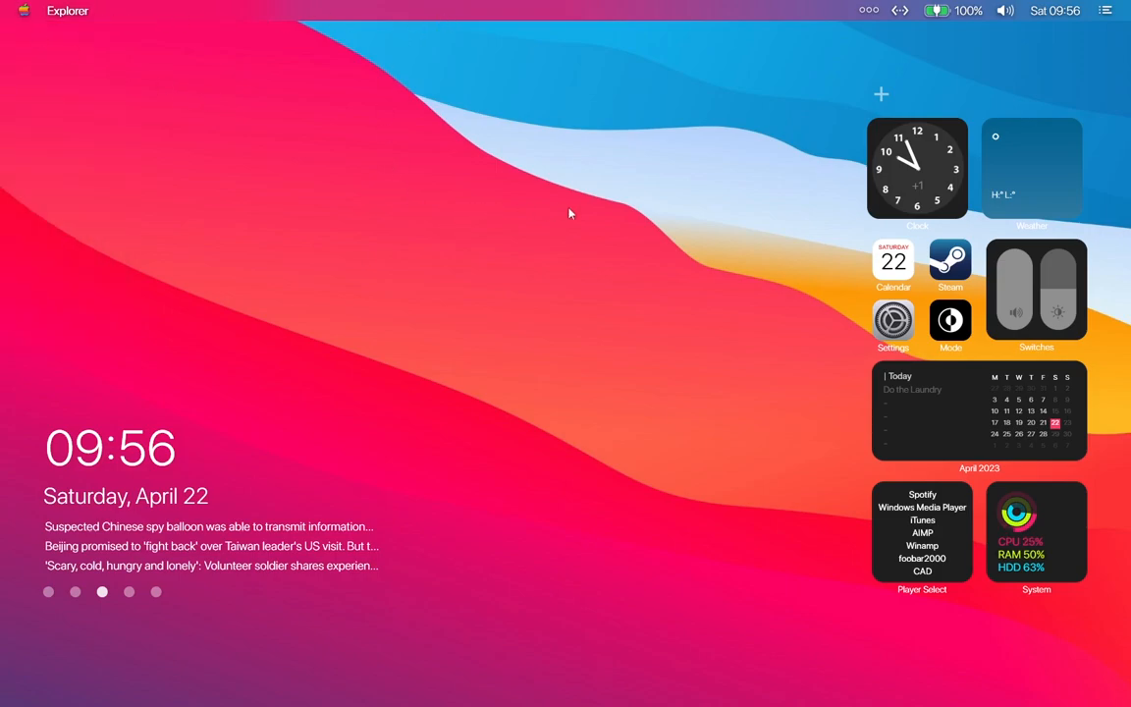